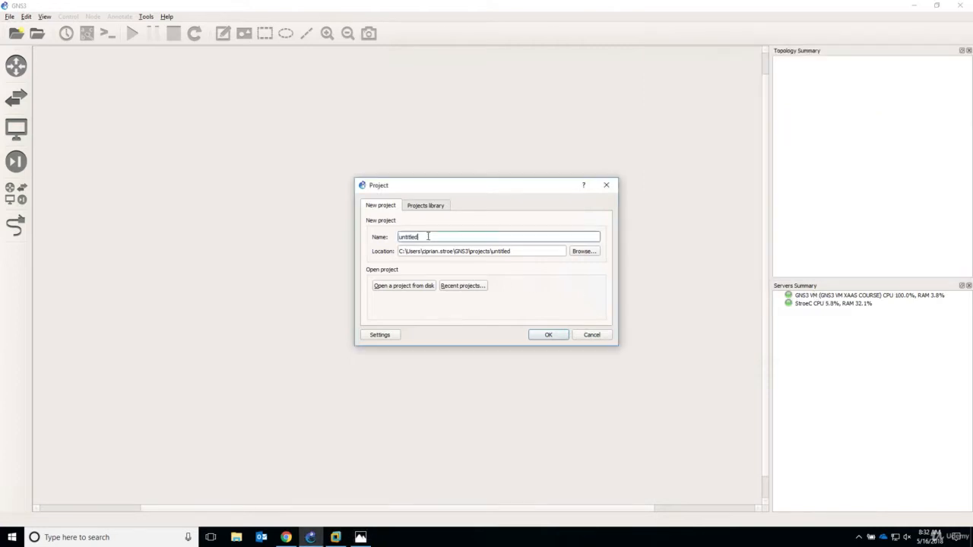
- Name the new project 'GNS3 Fortinet Site-to-Site VPNs' and create it
double_click(407, 237)
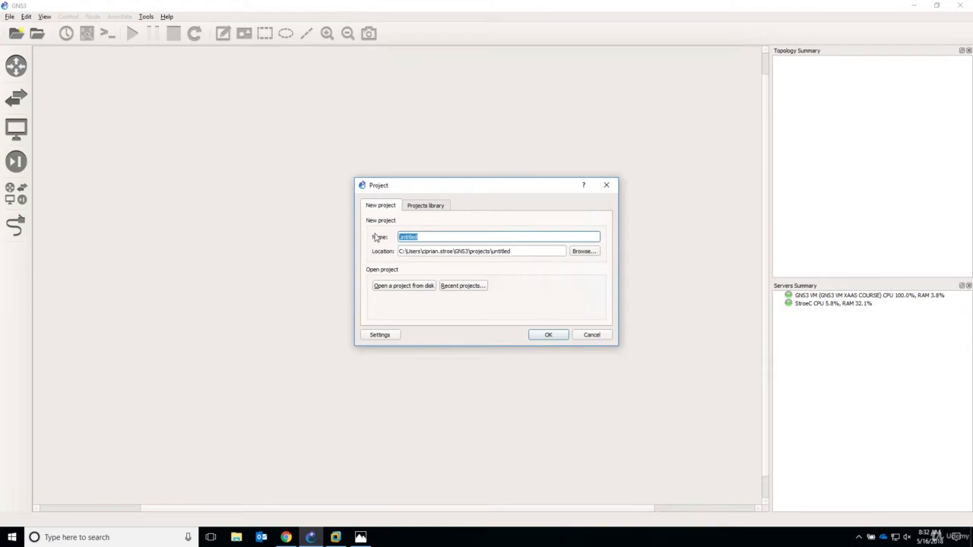
text(G)
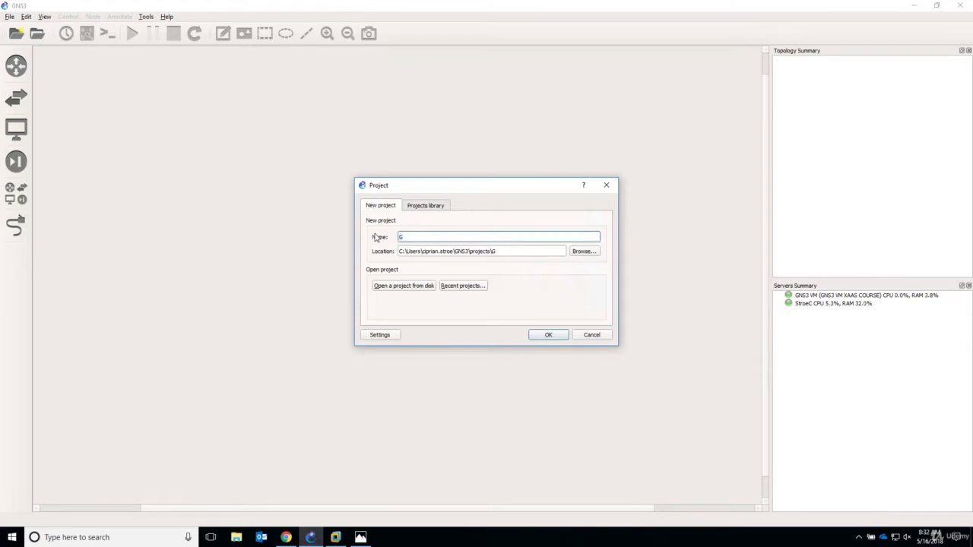
text(NS)
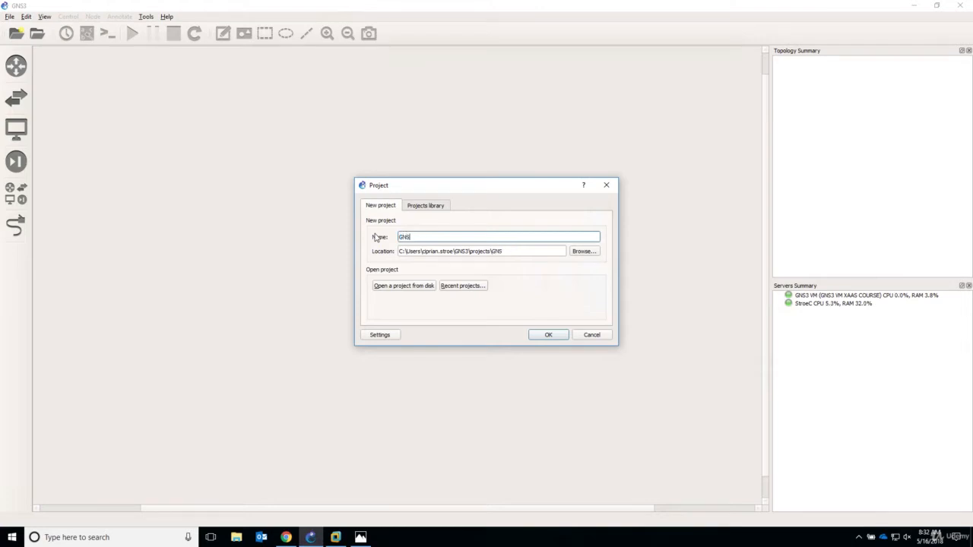
text(GNS3 Fortinet Site-to-)
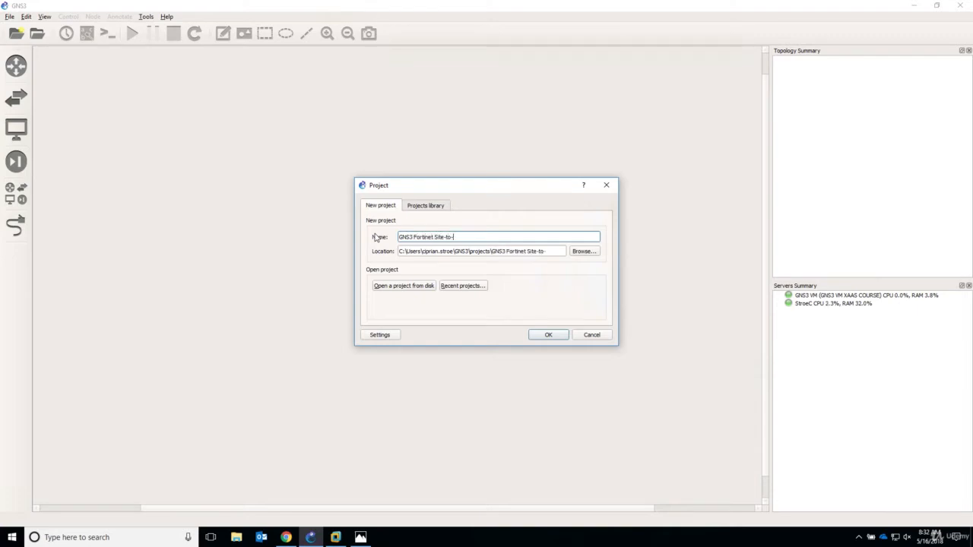
text(Site Vpns)
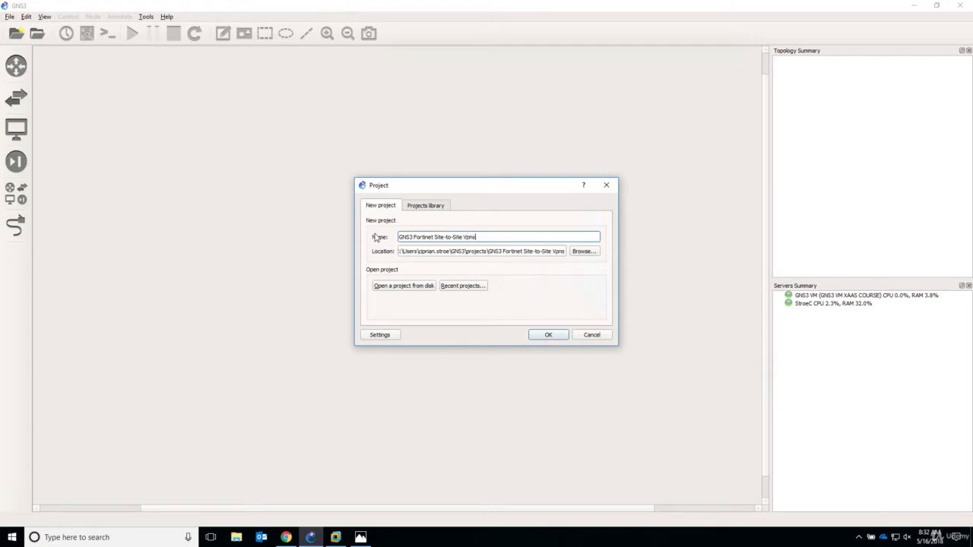
text(VPNs)
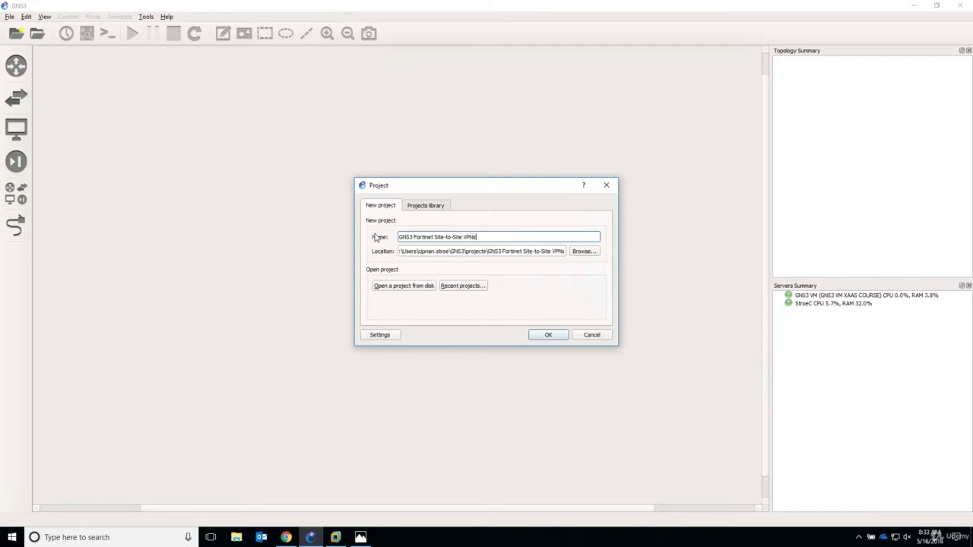
click(549, 335)
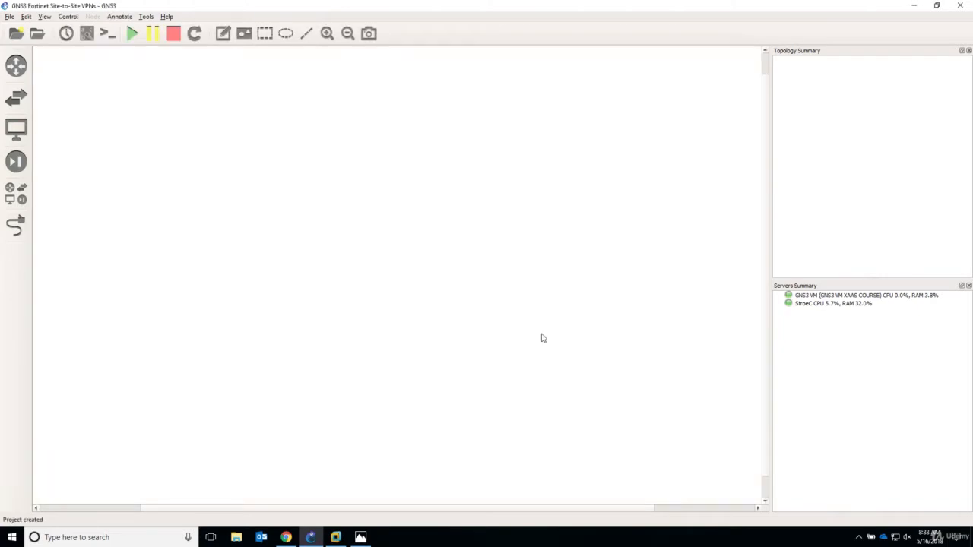
mouse_move(15, 225)
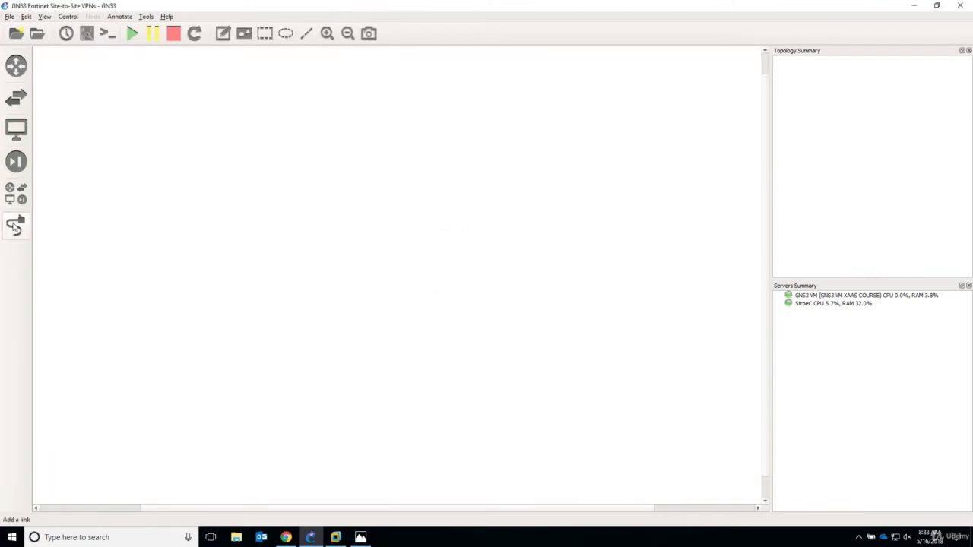
mouse_move(15, 195)
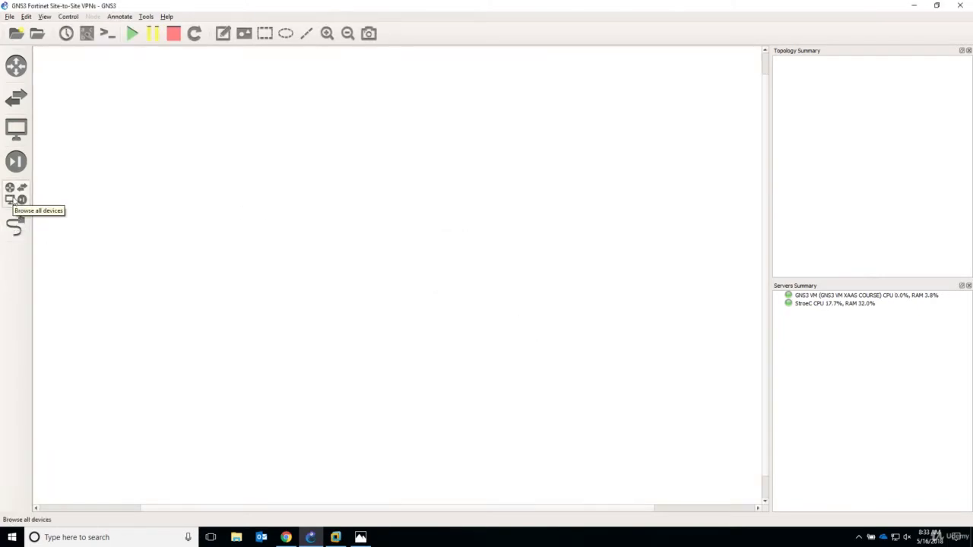
- Show all device types and drop a FortiGate 6.0.0 node onto the workspace
click(15, 195)
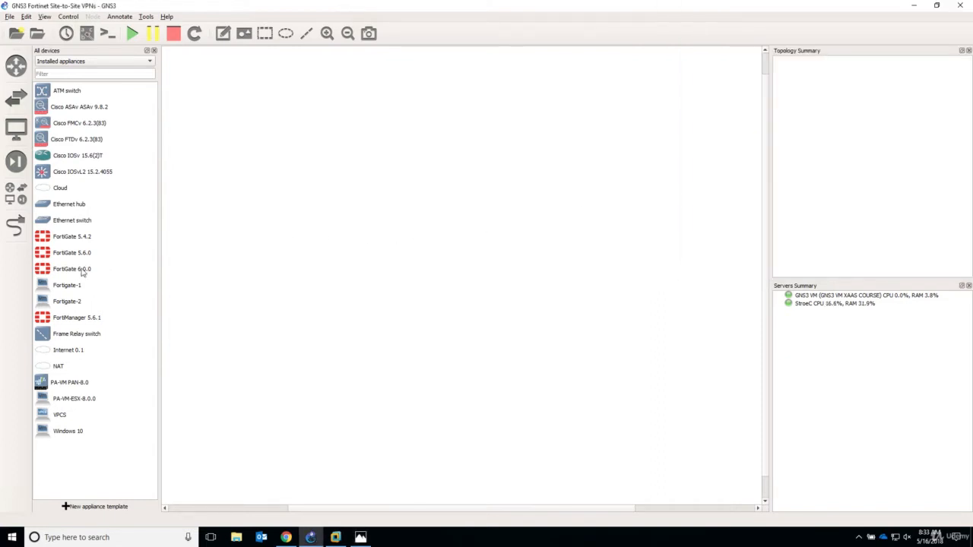
mouse_move(61, 269)
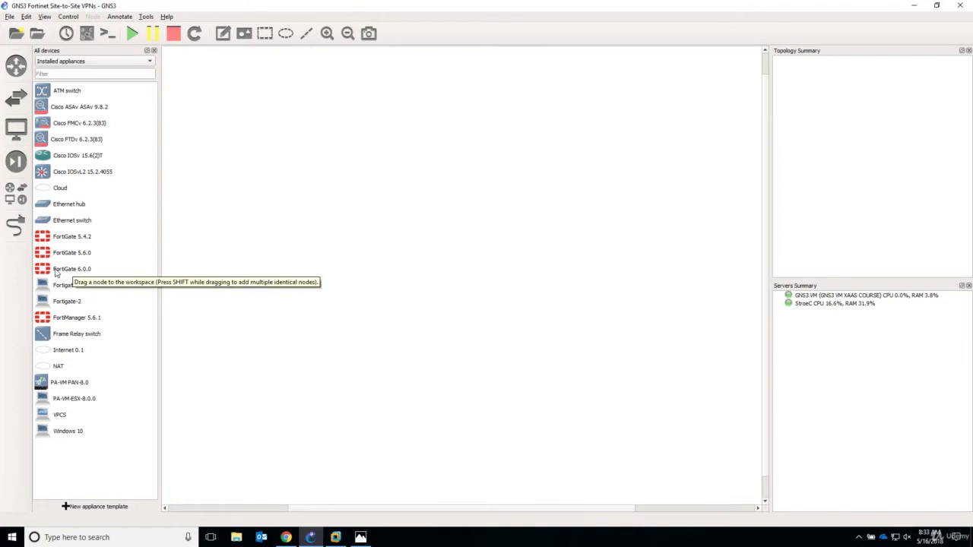
drag(71, 268, 350, 252)
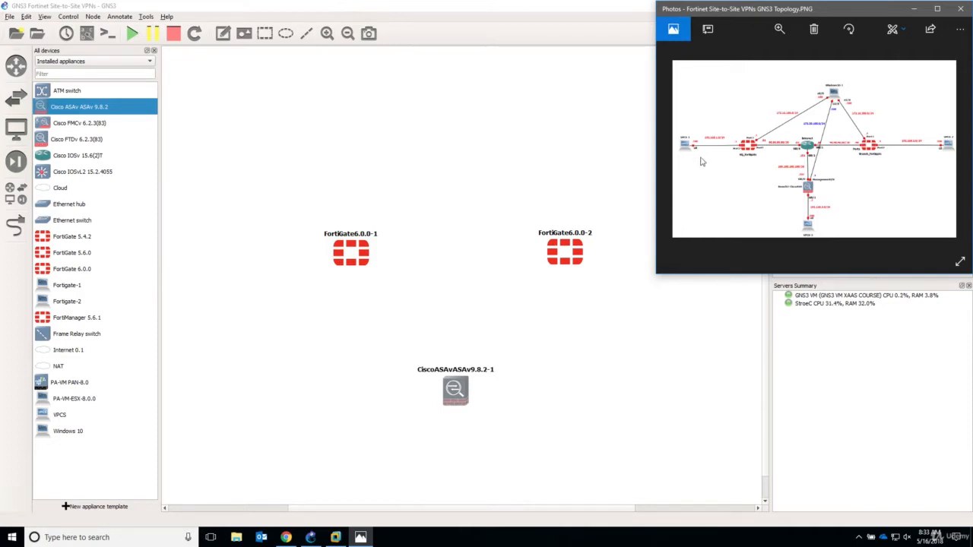
mouse_move(684, 146)
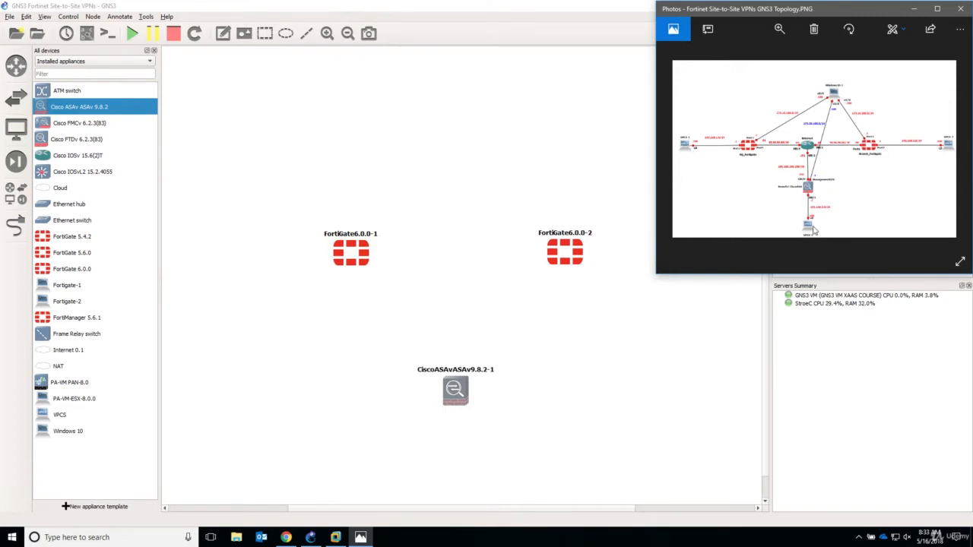
- Add VPCS-1 to the workspace, running it on the GNS3 VM server
click(960, 9)
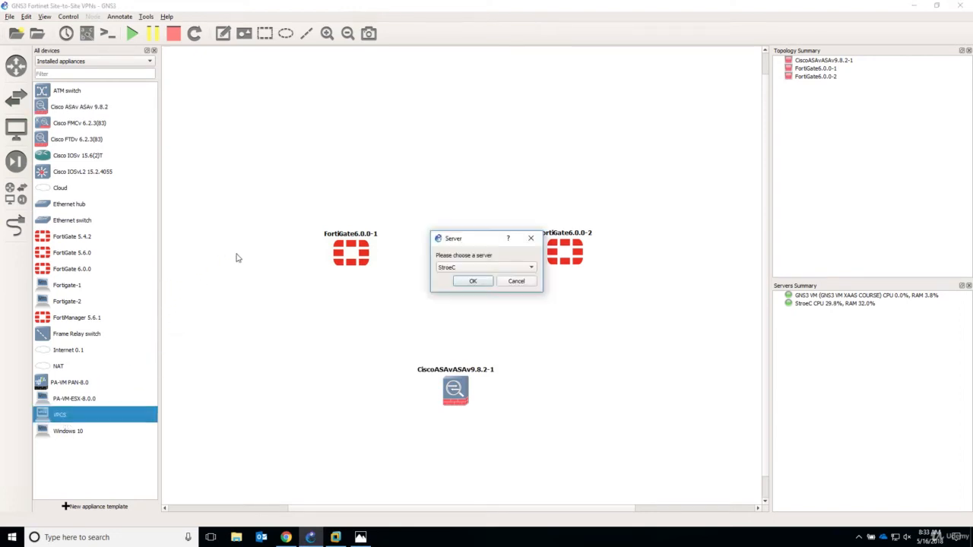
click(529, 267)
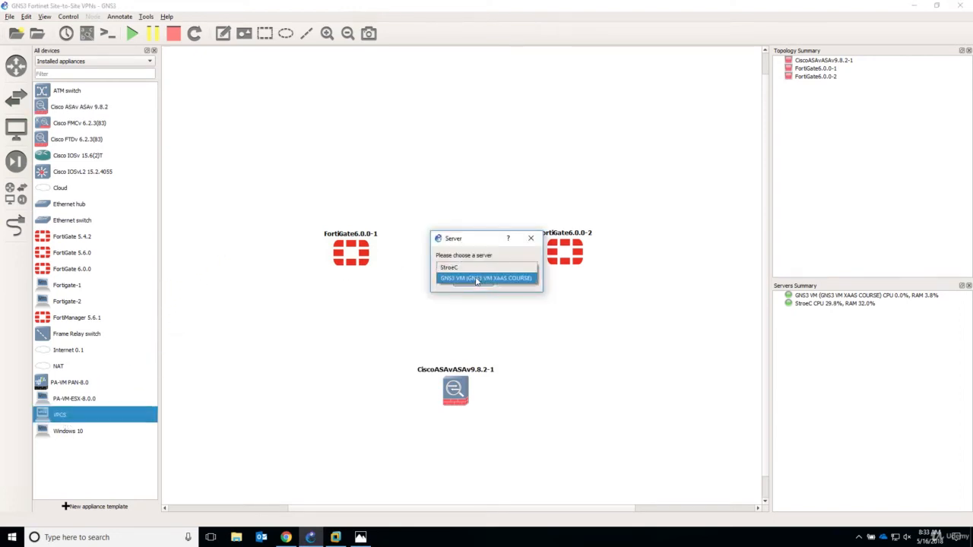
click(484, 278)
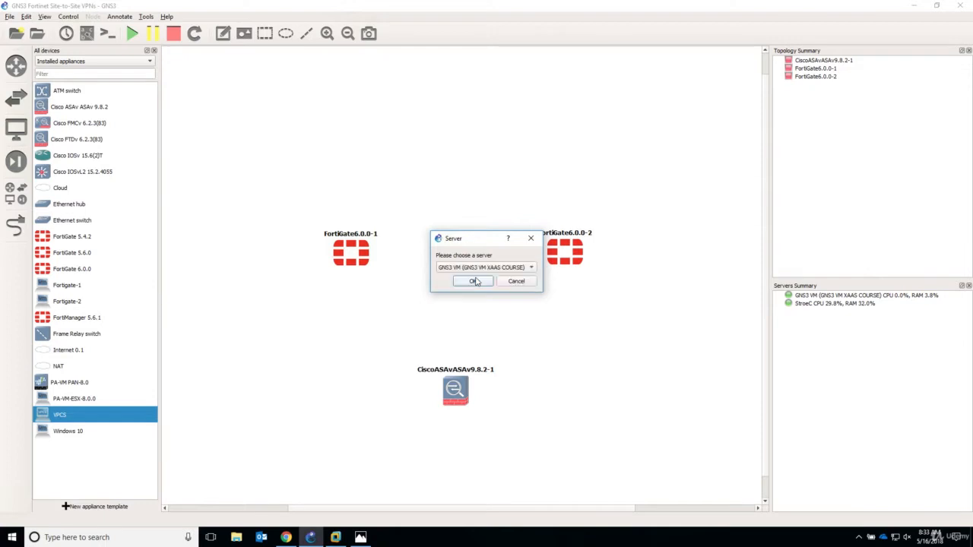
click(473, 282)
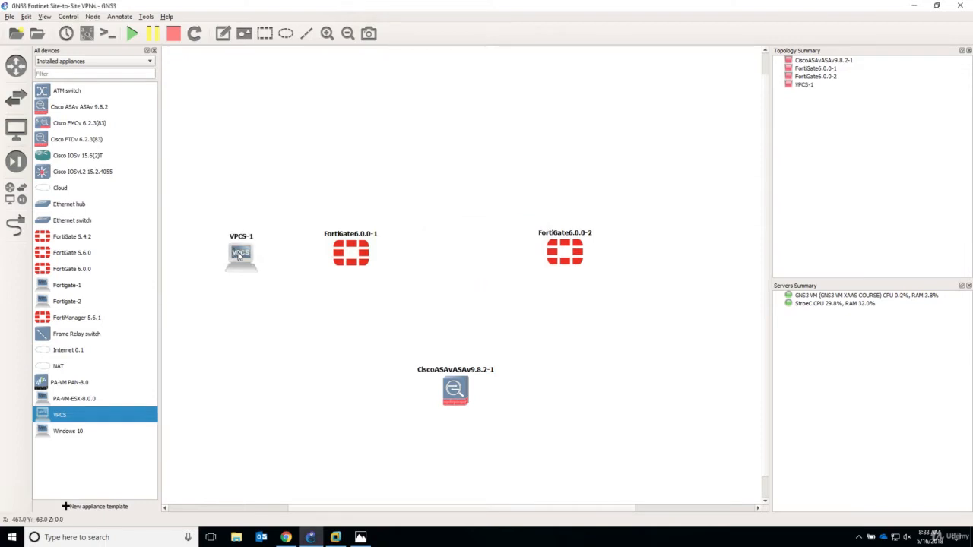
mouse_move(61, 415)
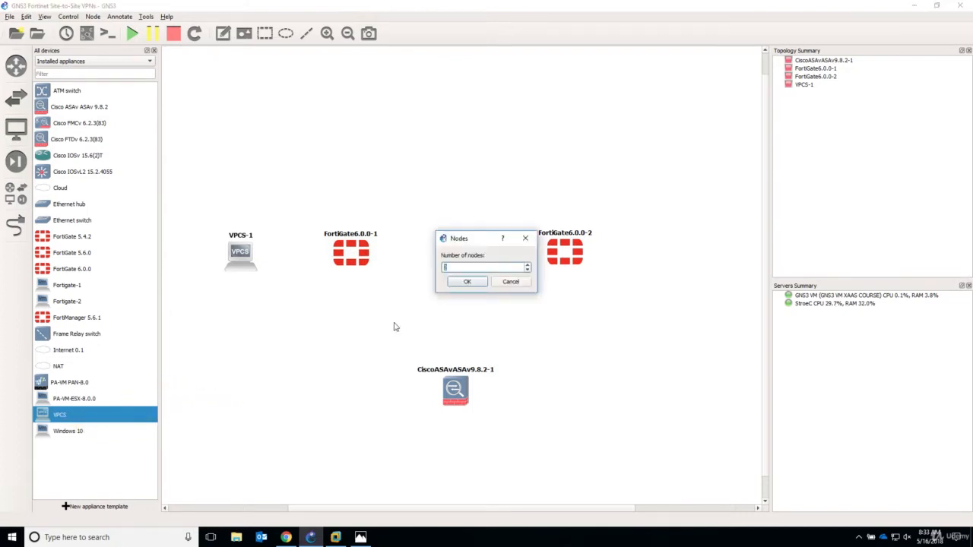
mouse_move(486, 259)
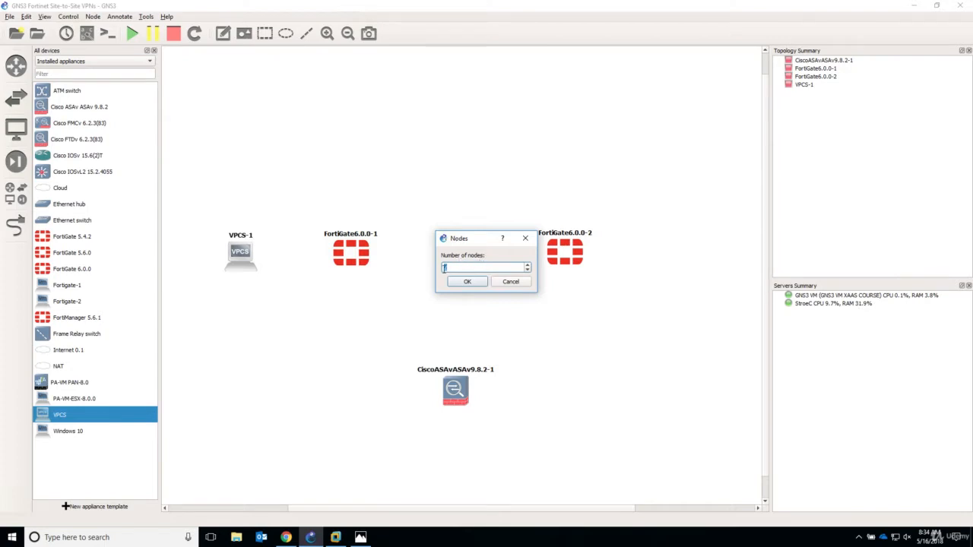
- Add two more VPCS hosts on the GNS3 VM and move VPCS-3 below the Cisco ASAv
click(467, 281)
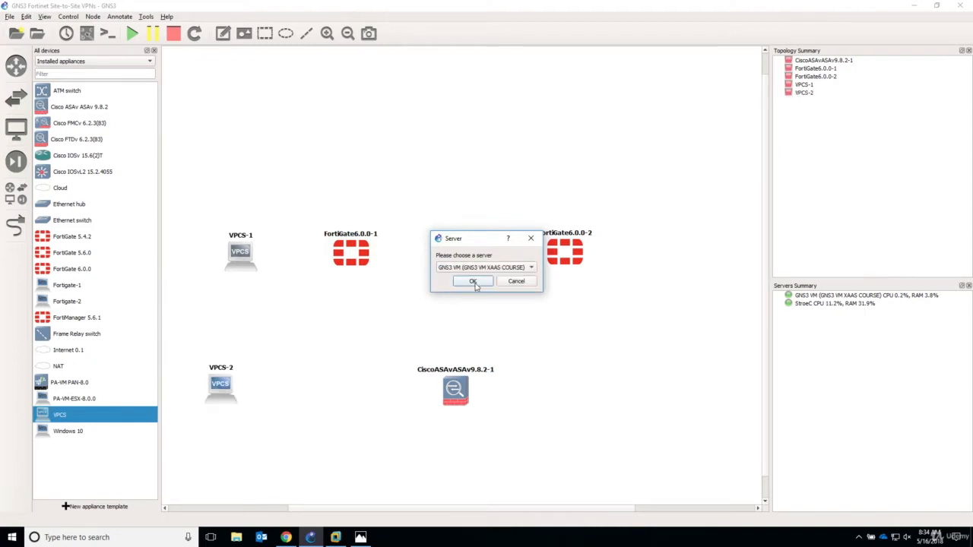
click(472, 281)
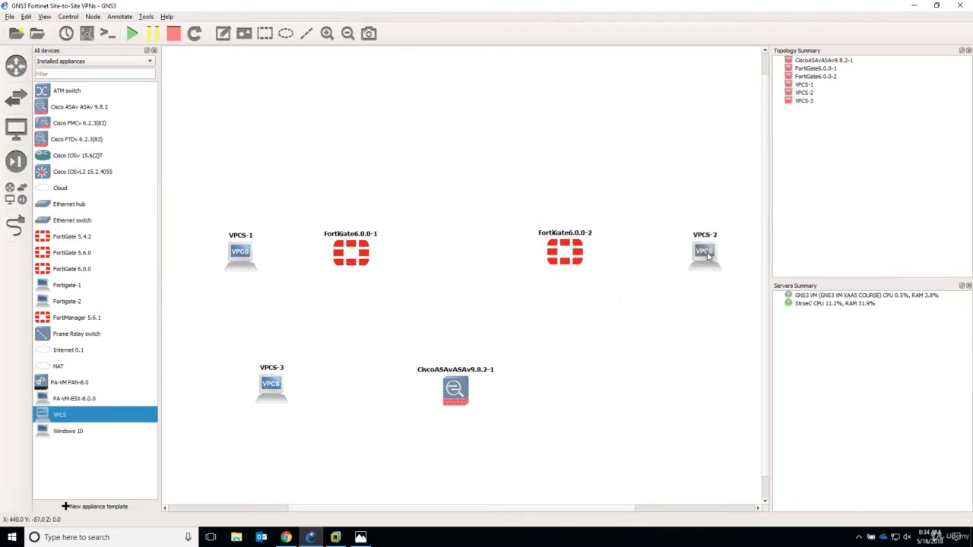
drag(271, 383, 462, 473)
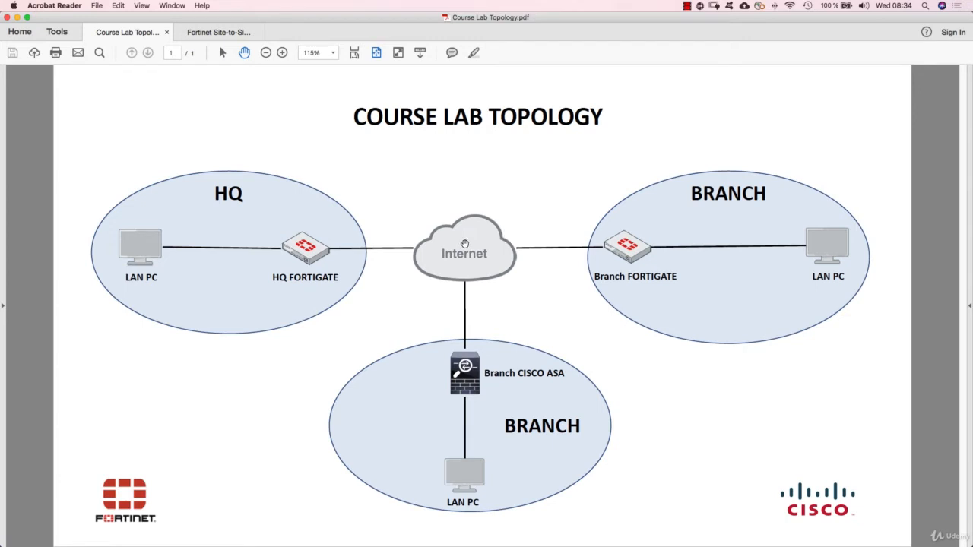
mouse_move(289, 79)
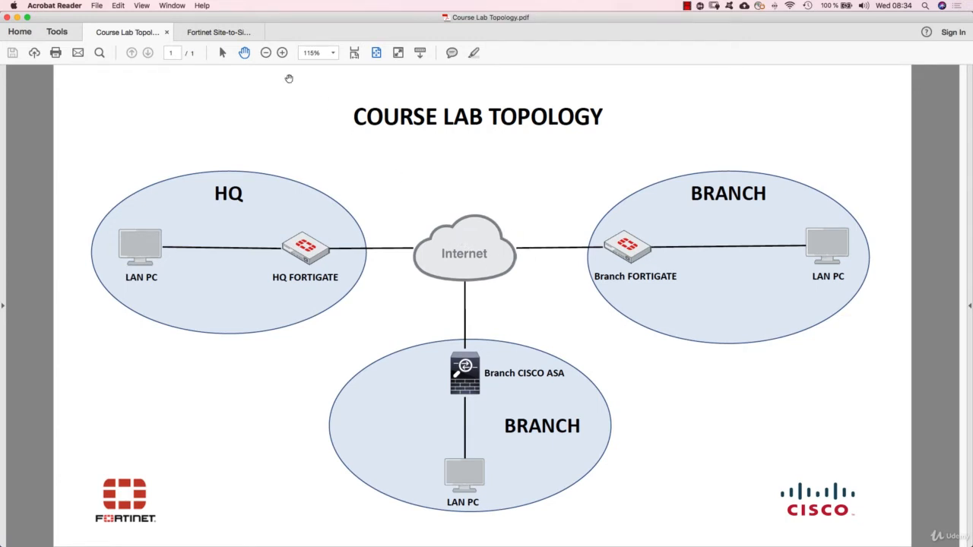
- Bring up the Course Lab Topology PDF in Acrobat Reader
click(219, 32)
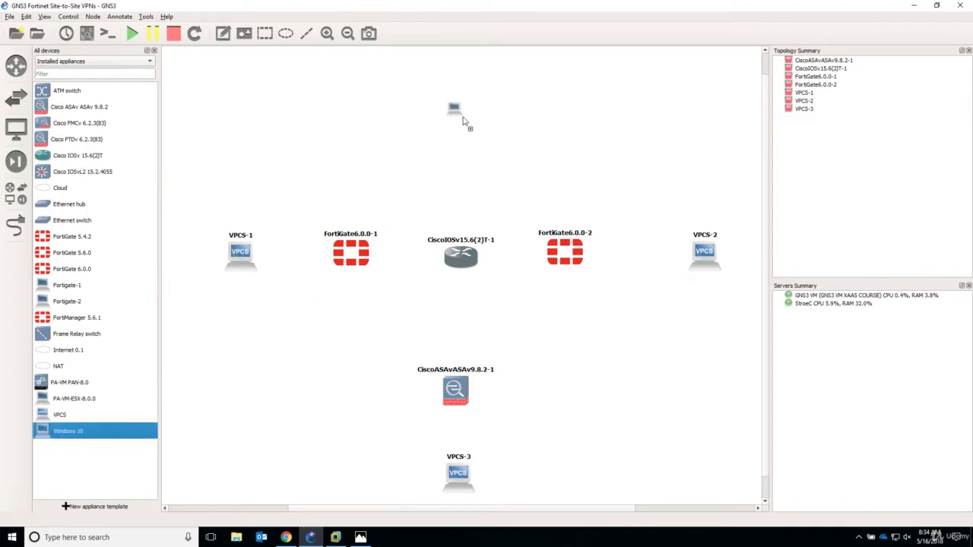
- Place the Windows 10 machine above the central IOSv router
click(452, 109)
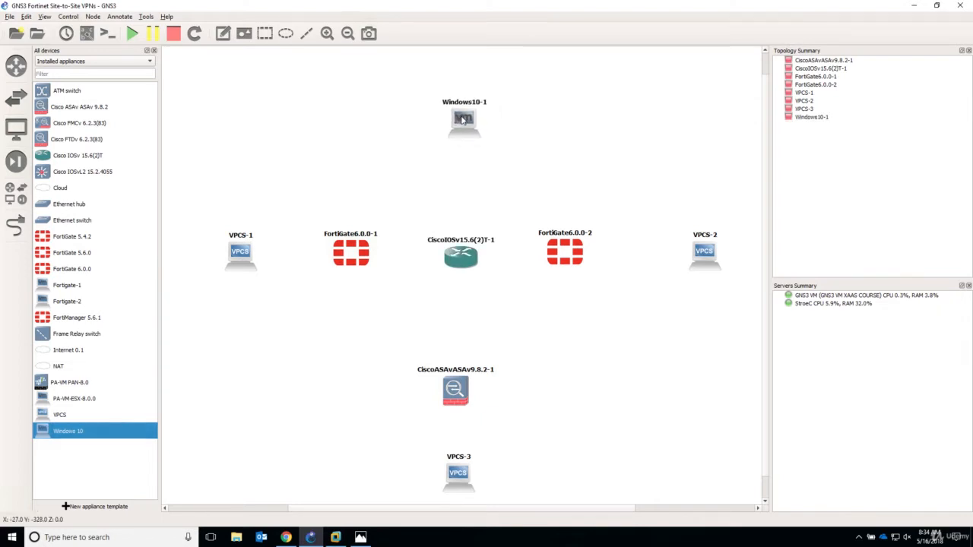
mouse_move(457, 119)
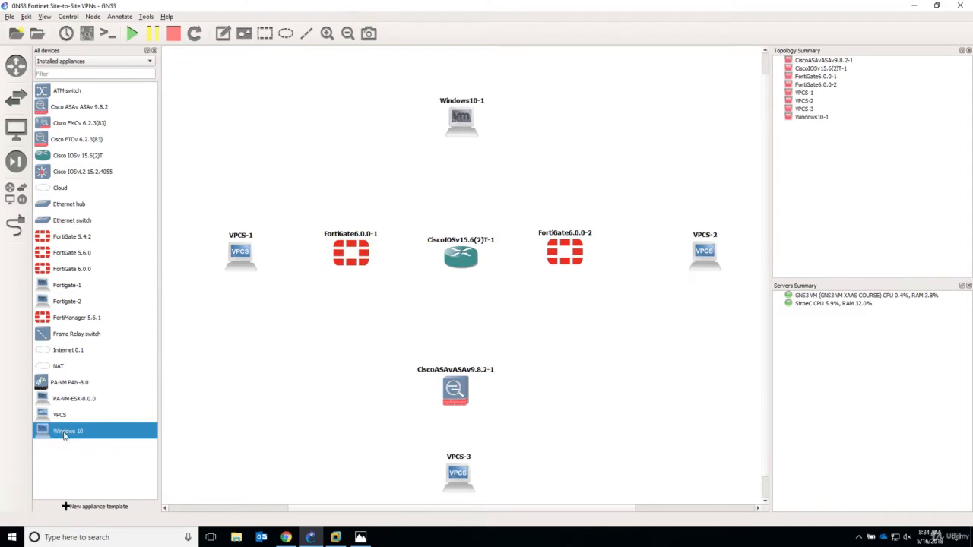
mouse_move(67, 438)
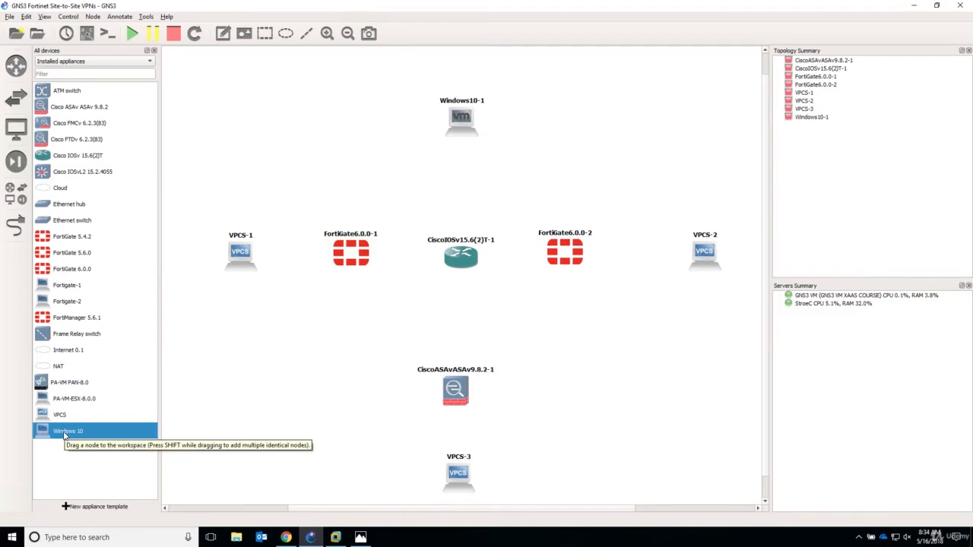
- Open the Windows 10 template's configuration and view its network settings
right_click(69, 431)
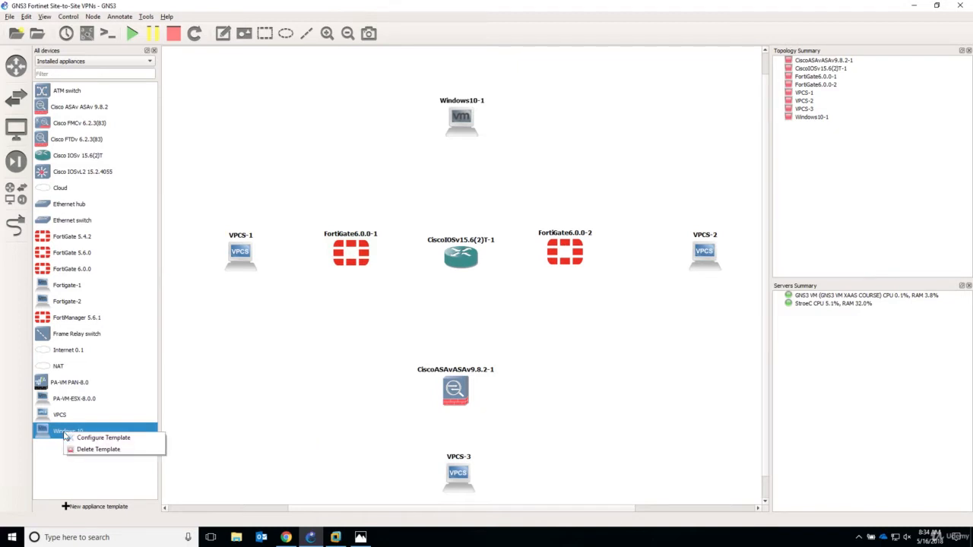
mouse_move(110, 438)
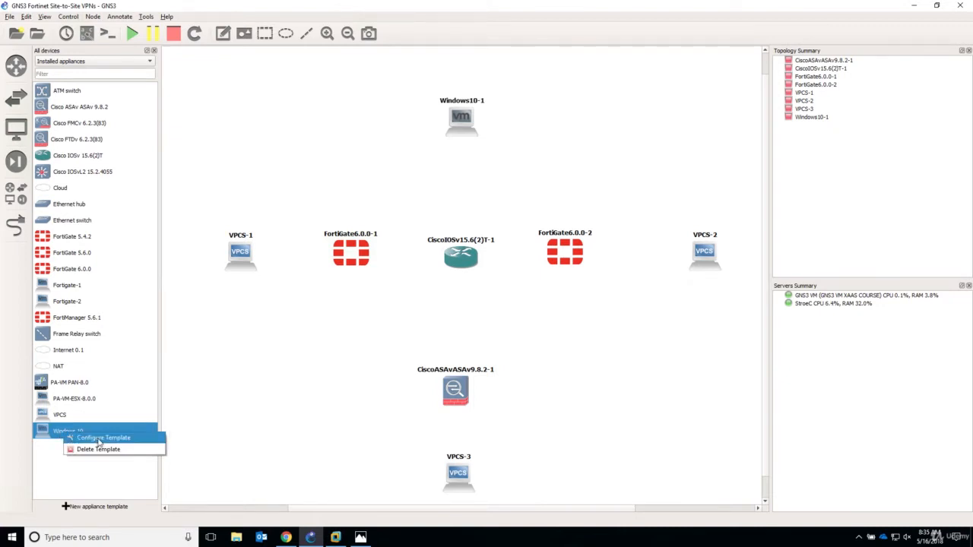
click(107, 438)
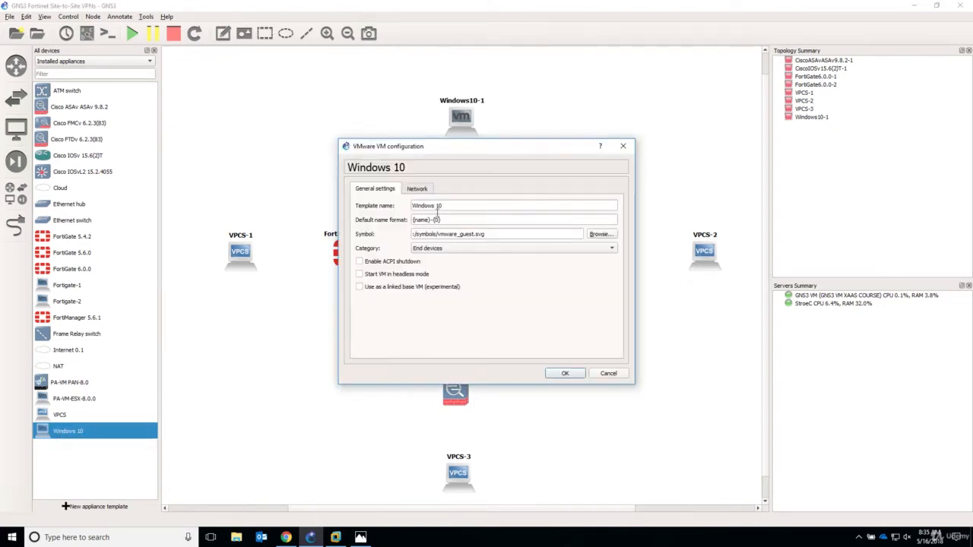
click(417, 189)
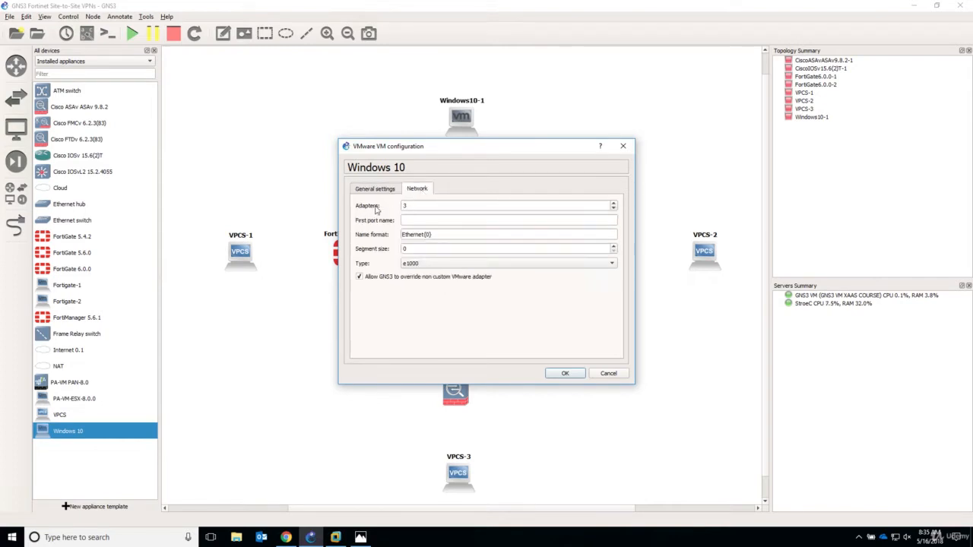
mouse_move(566, 352)
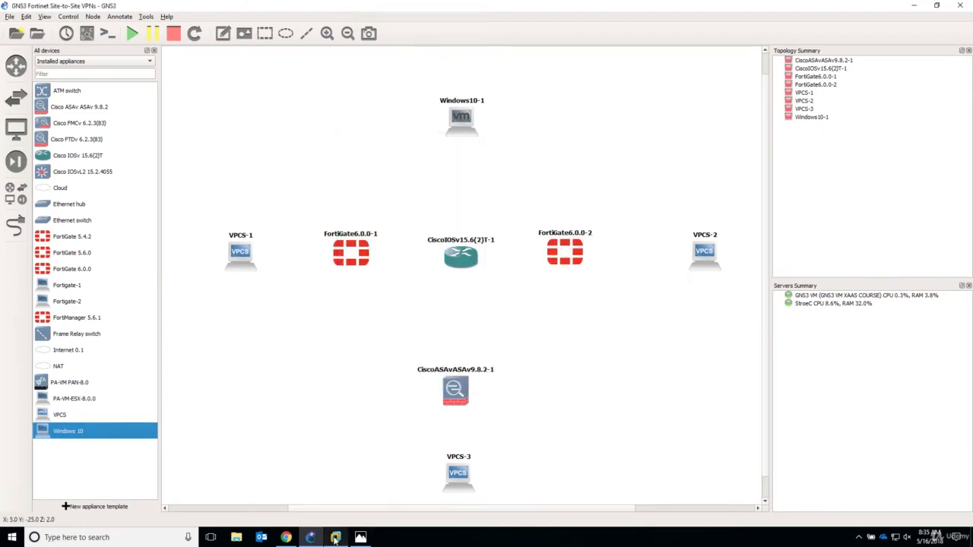
- In VMware, inspect the Windows 10 VM settings and Network Adapter 3's custom VMnet, cancelling Add Hardware
click(333, 538)
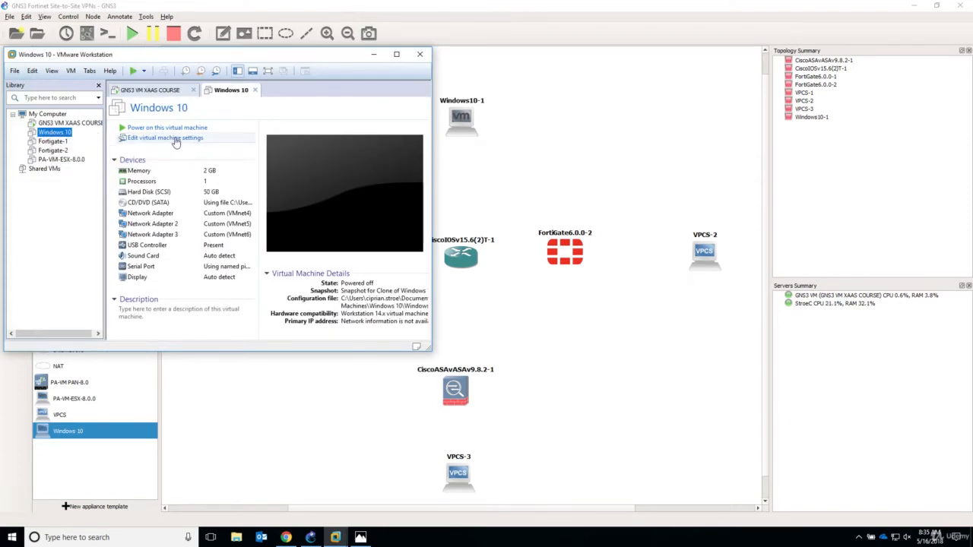
click(164, 137)
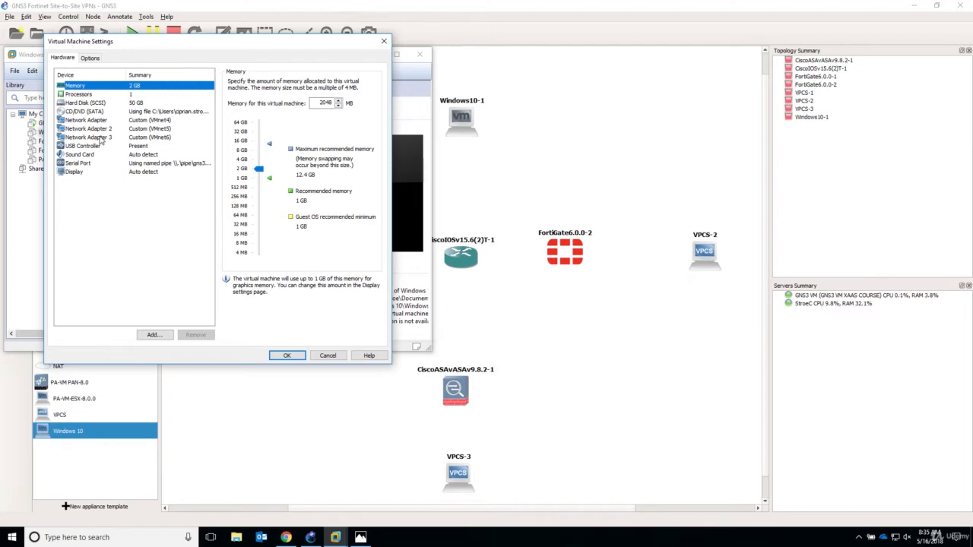
mouse_move(109, 188)
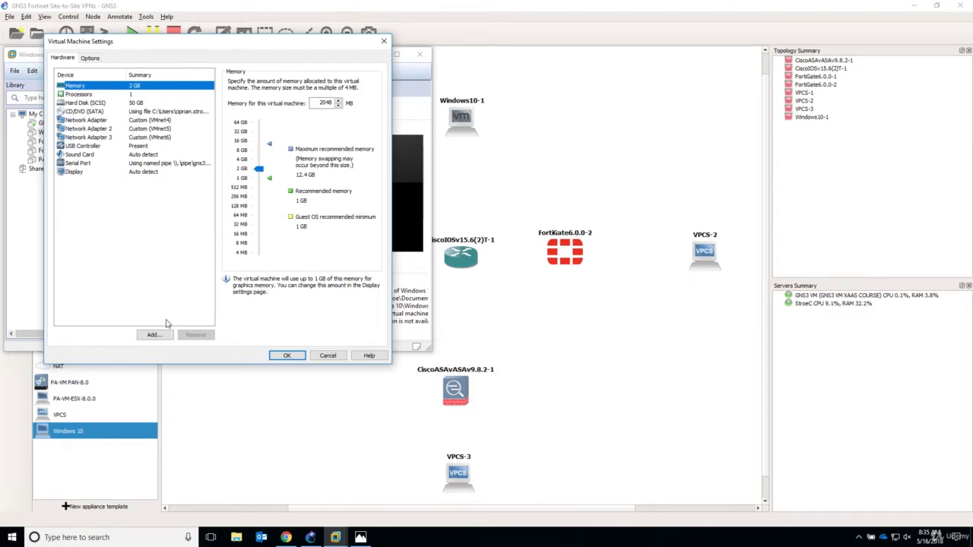
click(154, 334)
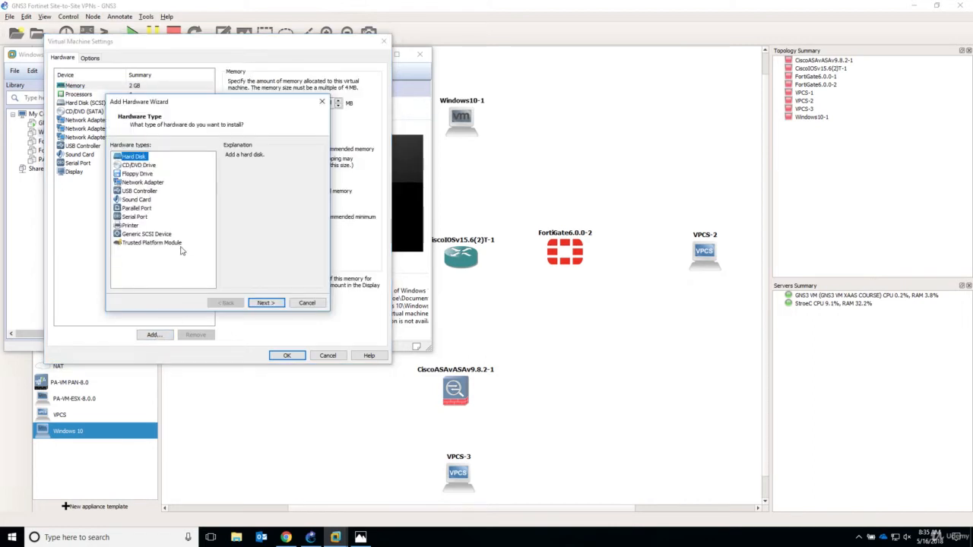
click(139, 183)
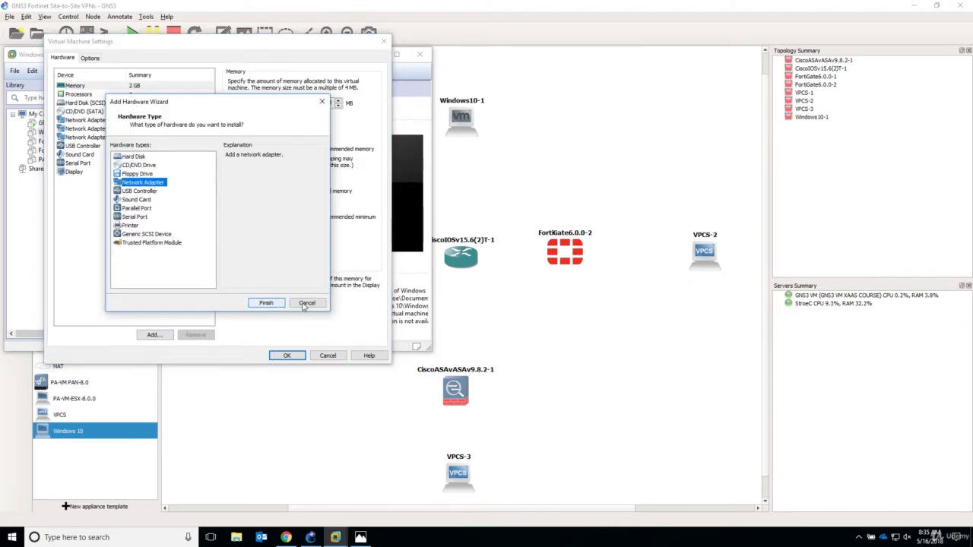
click(308, 303)
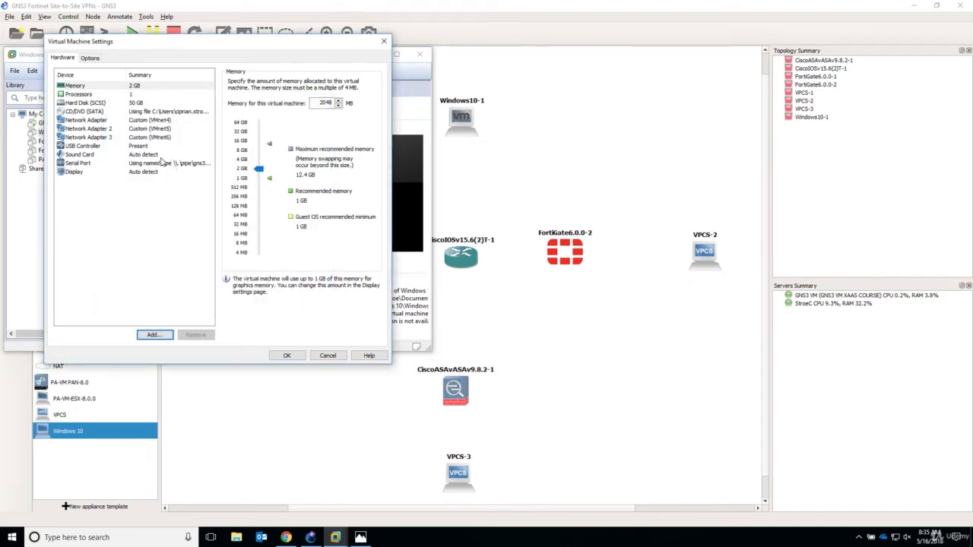
click(88, 137)
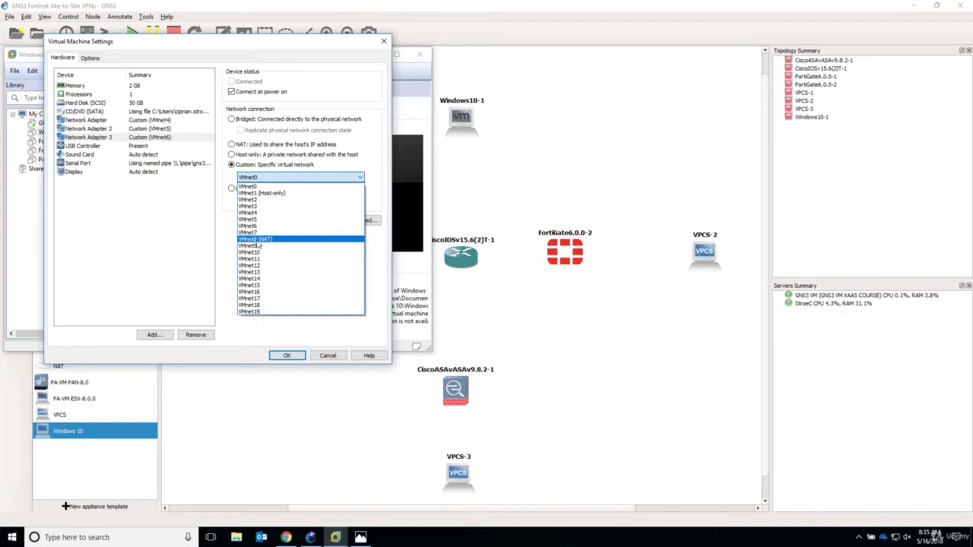
mouse_move(264, 243)
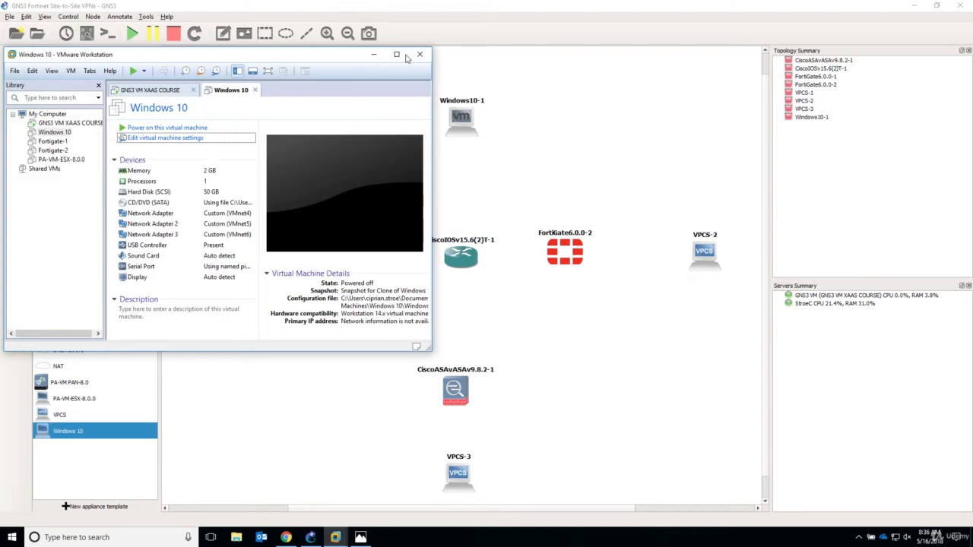
- Close VMware and review the Windows 10 template's network settings in GNS3
click(419, 55)
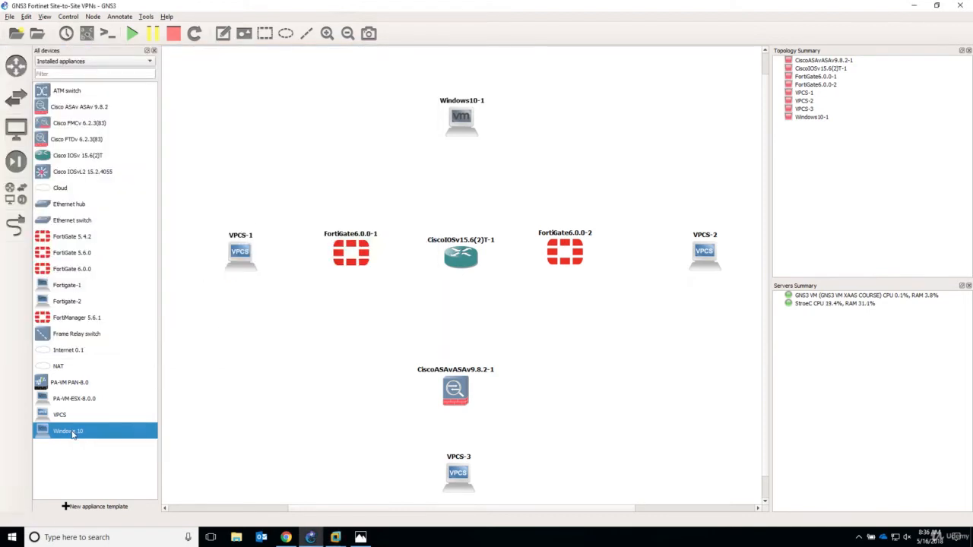
double_click(73, 431)
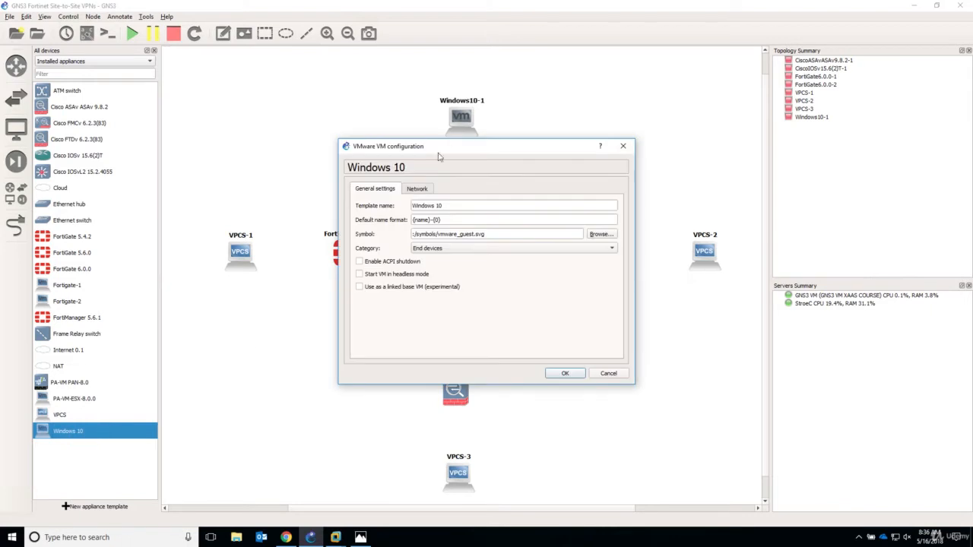
click(417, 188)
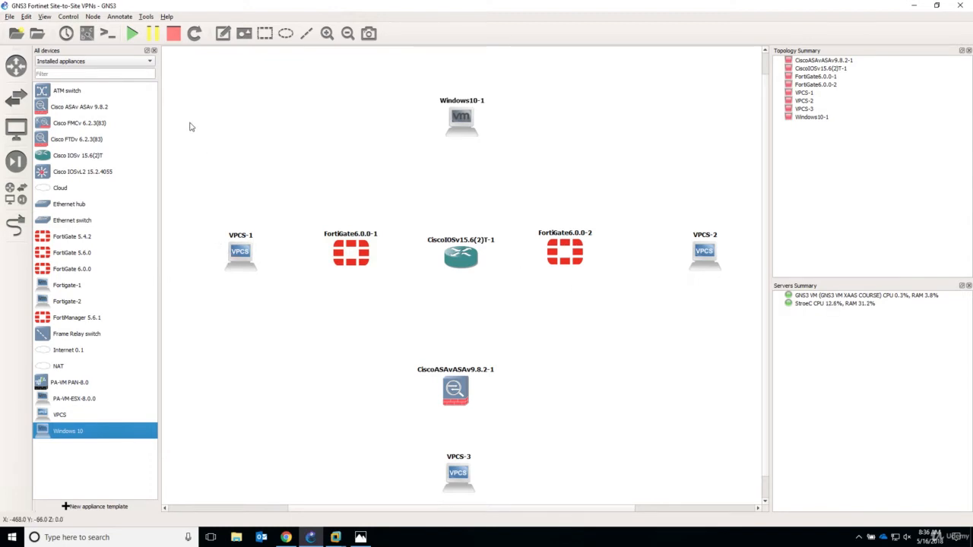
mouse_move(528, 131)
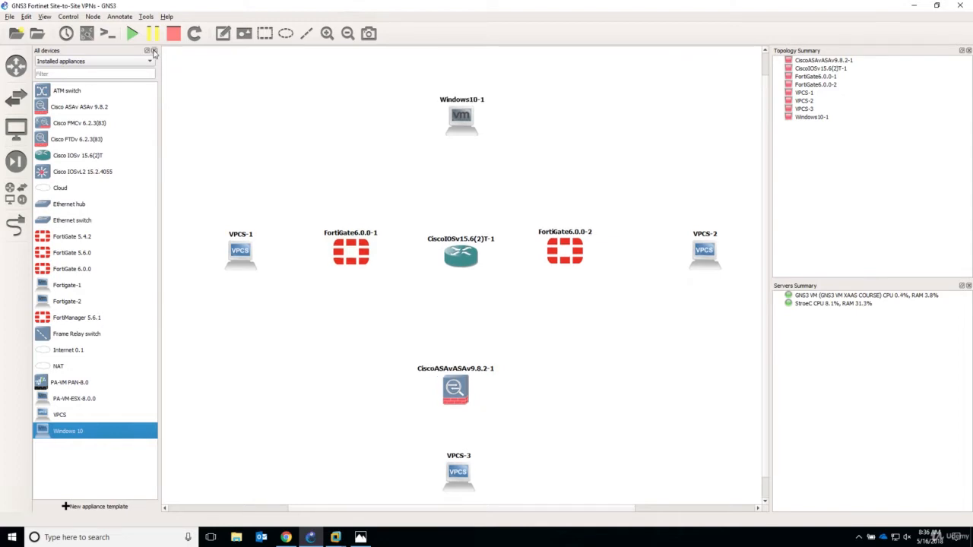
- Hide the devices dock and link VPCS-1 to the first FortiGate's port1
click(153, 51)
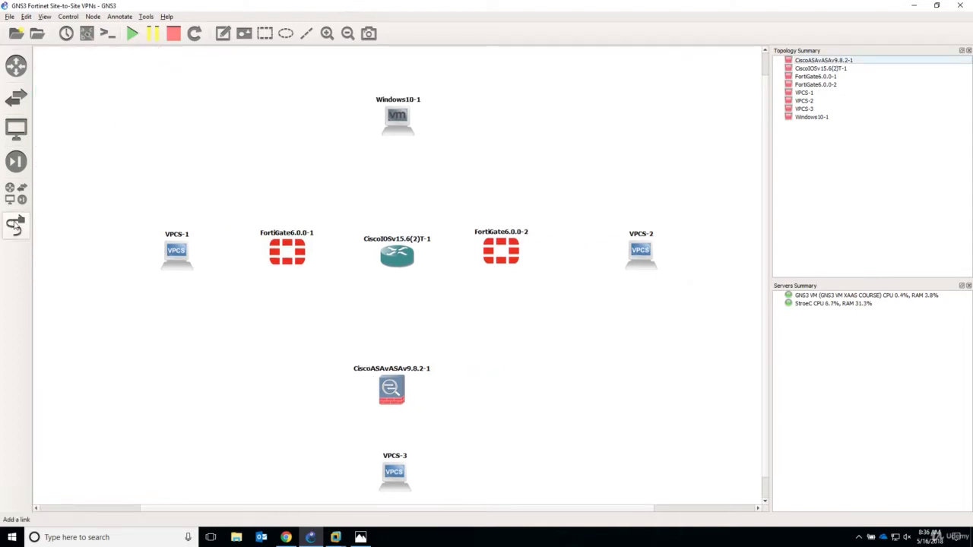
mouse_move(15, 225)
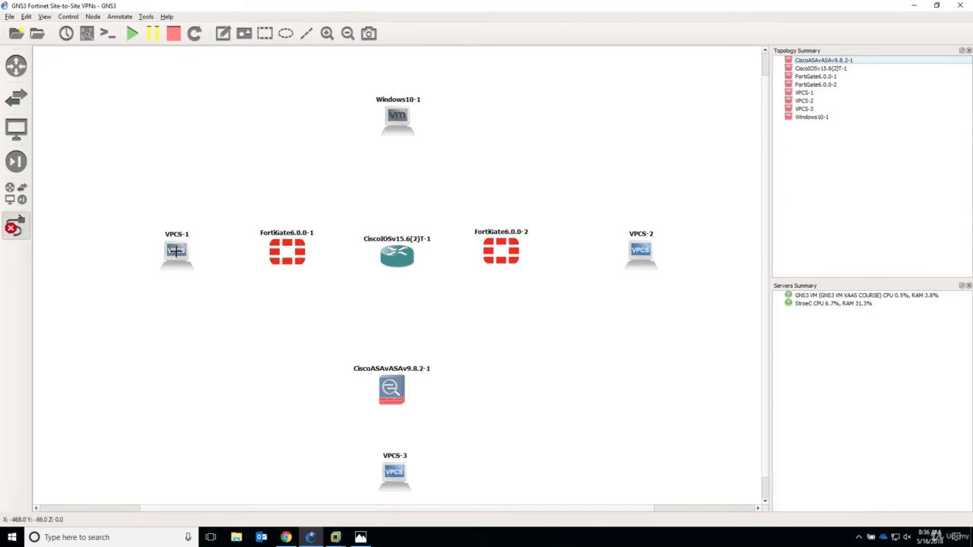
mouse_move(176, 251)
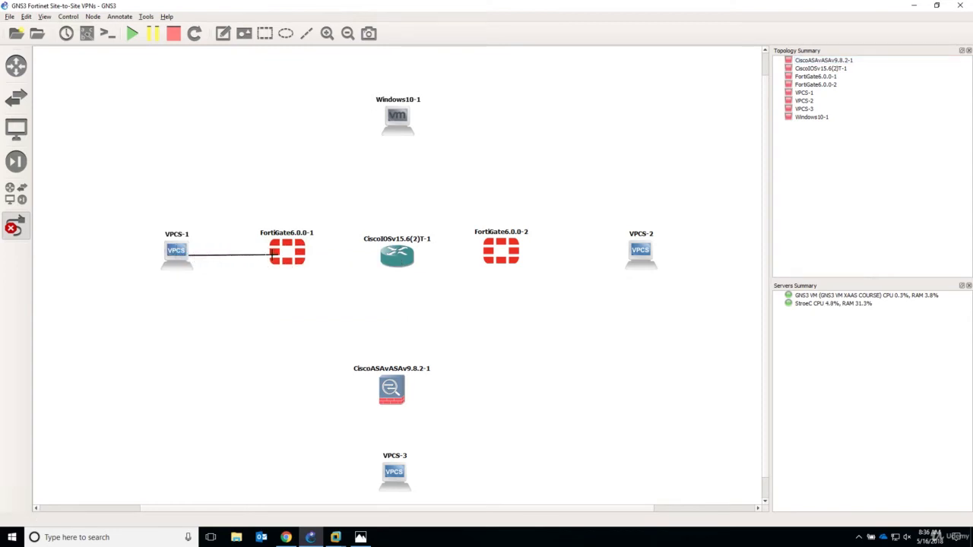
click(286, 251)
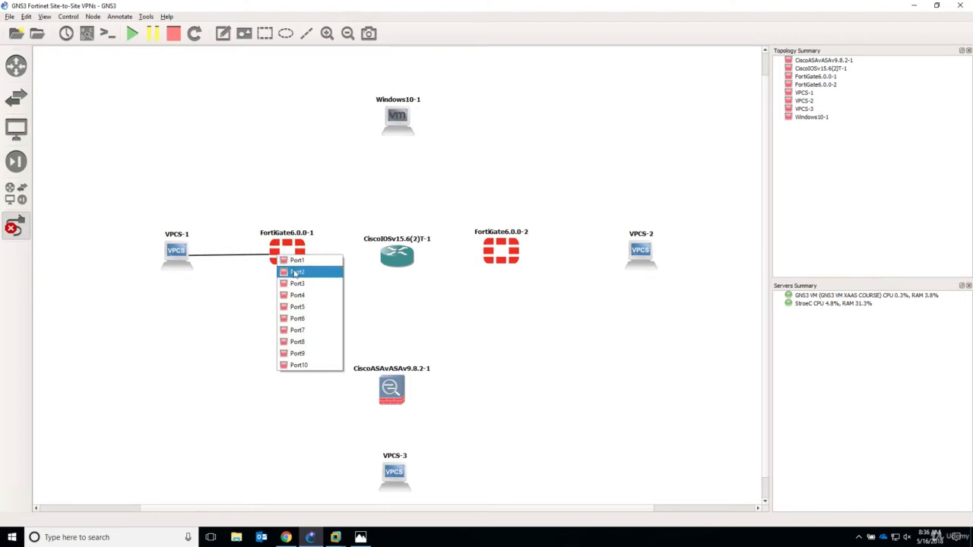
mouse_move(297, 272)
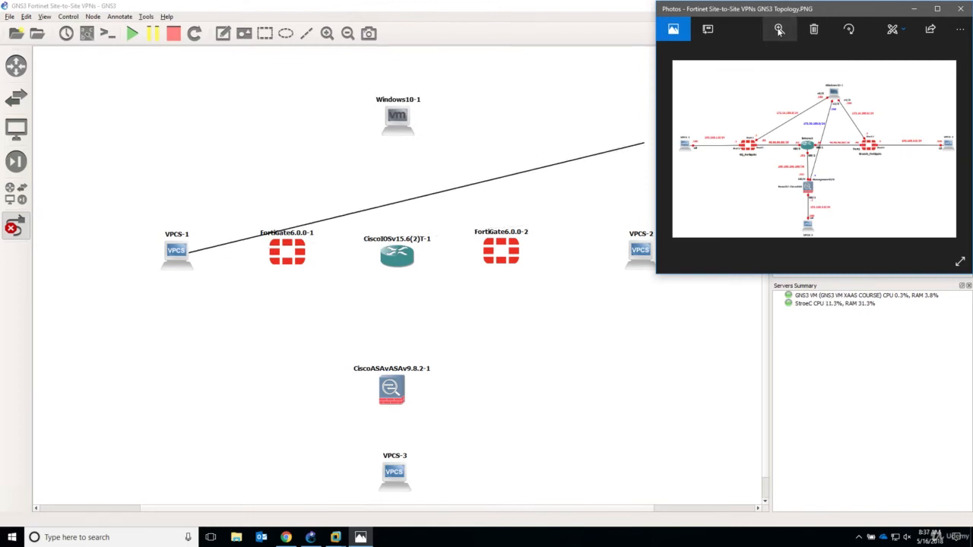
click(775, 31)
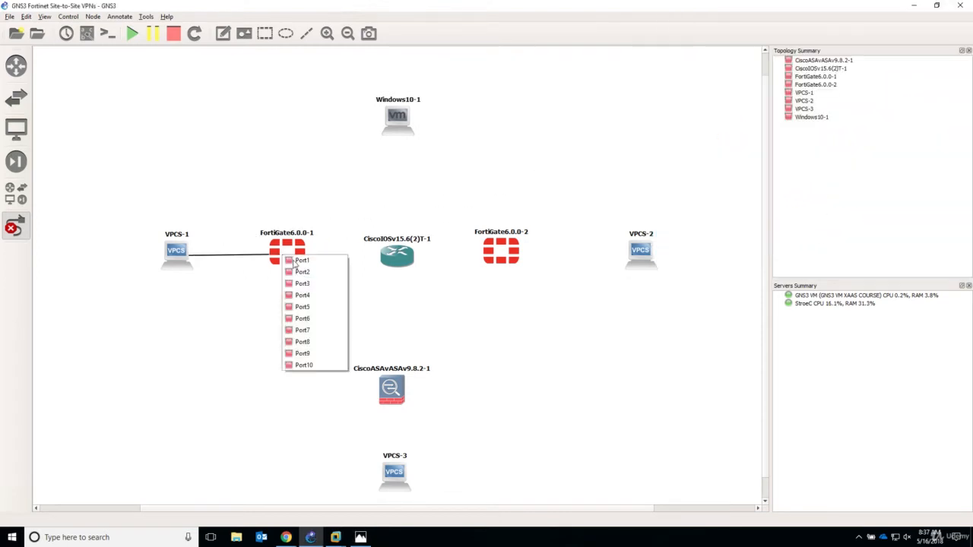
click(301, 260)
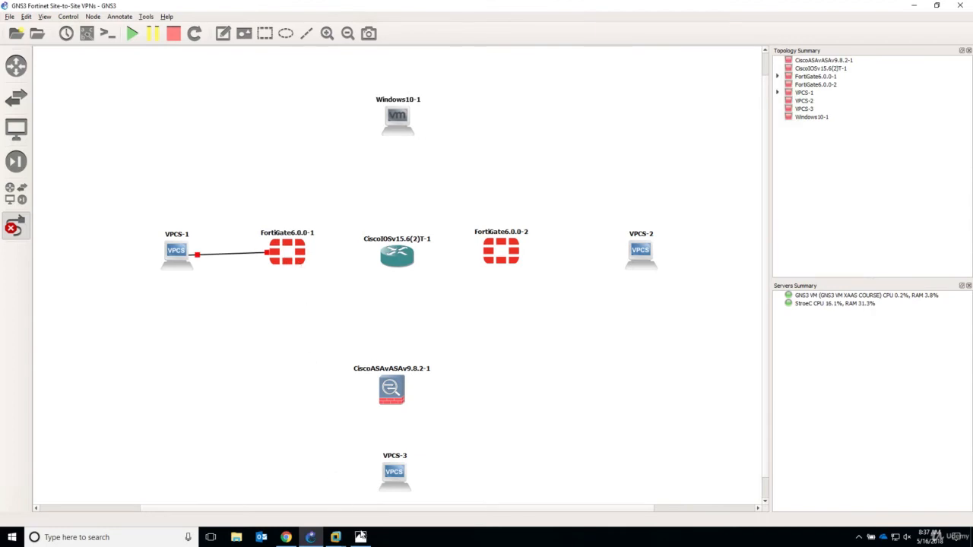
- Link the first FortiGate to the central Cisco router's interface
click(359, 535)
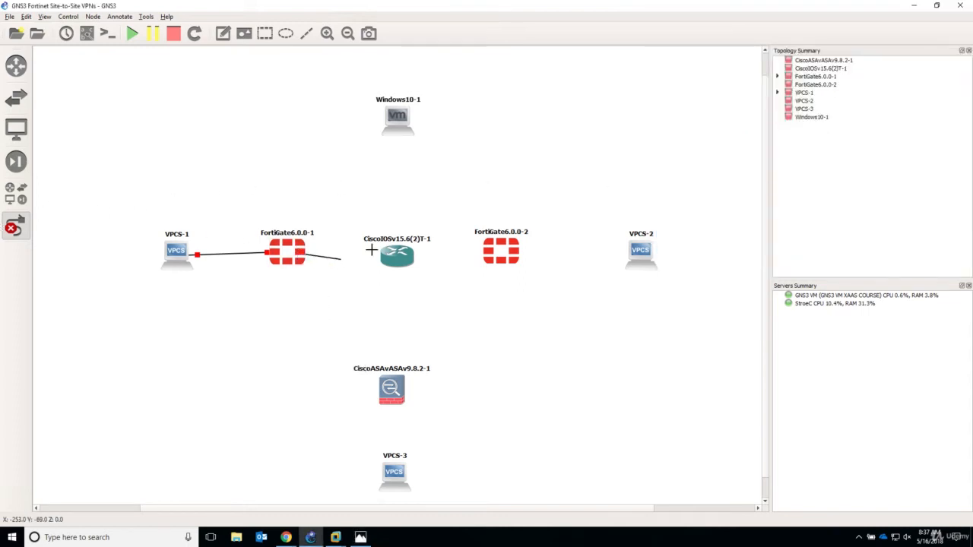
click(392, 252)
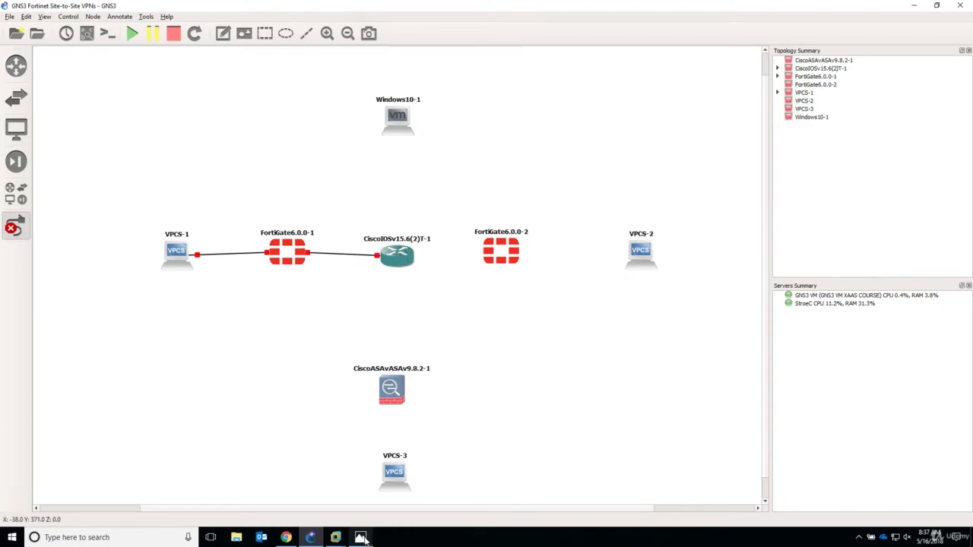
click(286, 251)
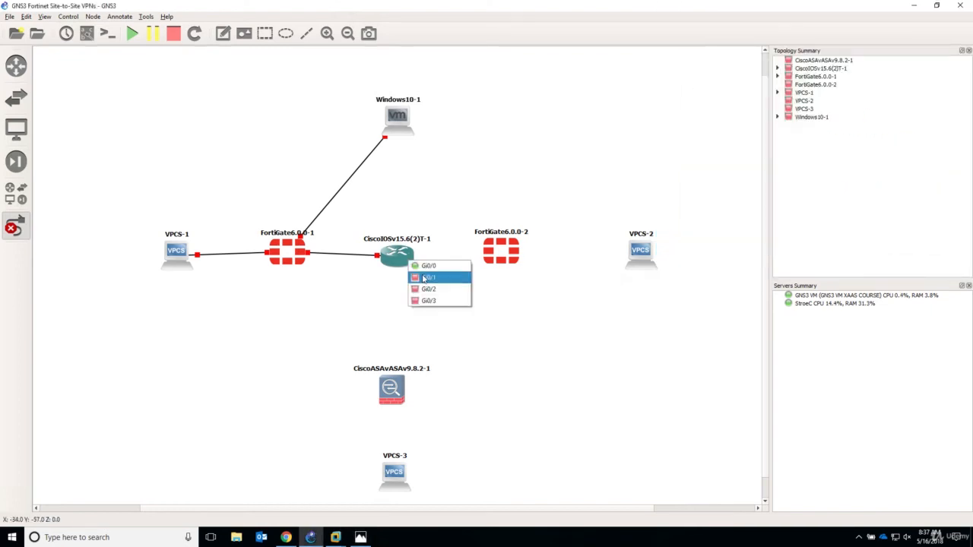
- Link router G0/1 to FortiGate-2 port1 and FortiGate-2 to VPCS-2
click(428, 277)
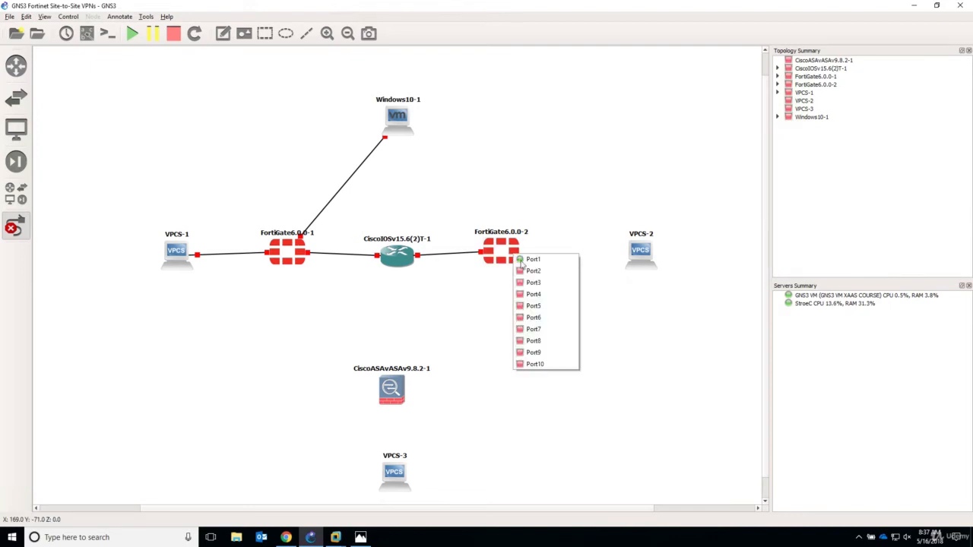
click(532, 258)
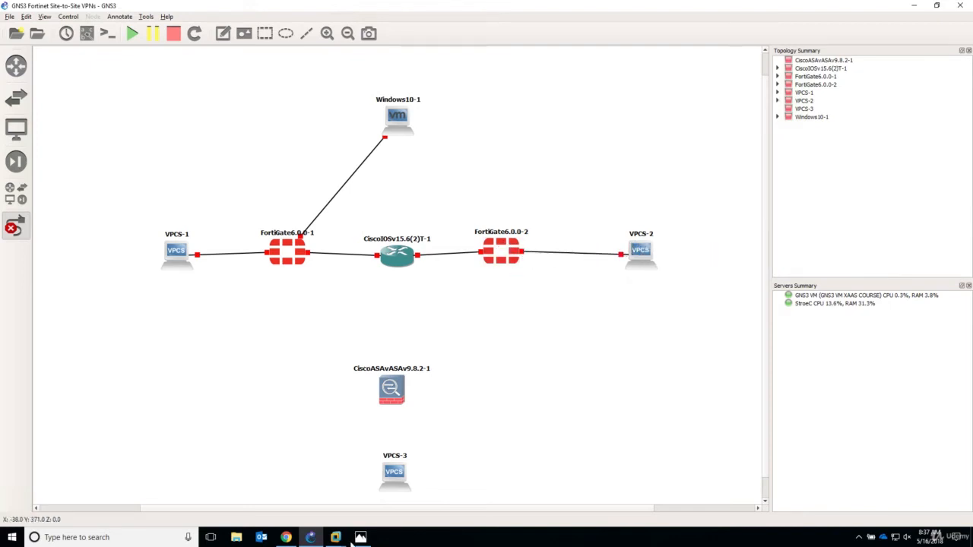
click(359, 535)
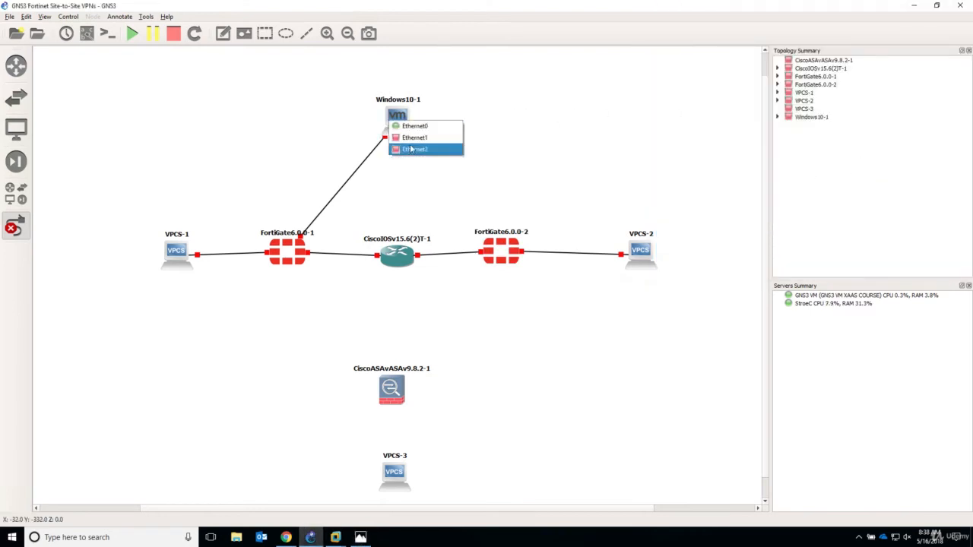
- Link Windows10-1 Ethernet2 to the second FortiGate's port
click(412, 149)
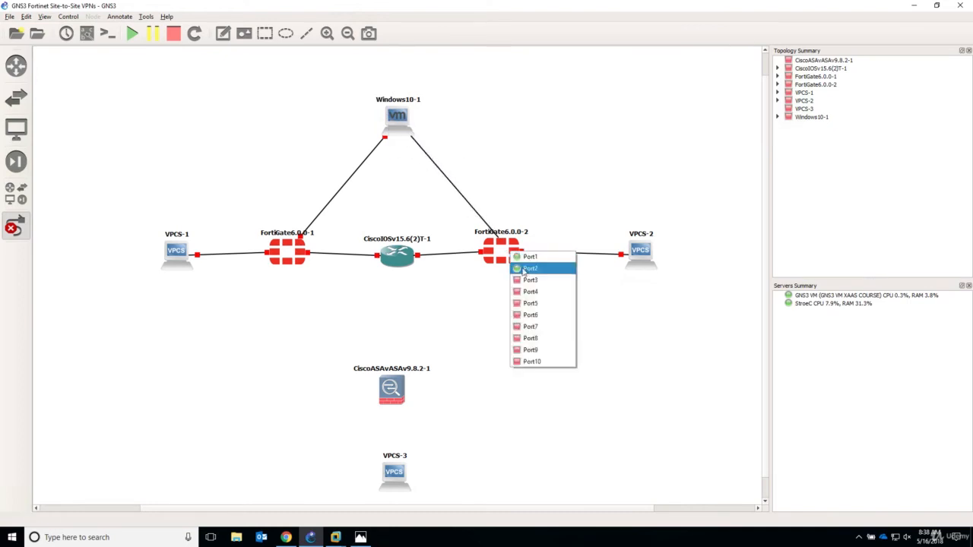
click(529, 267)
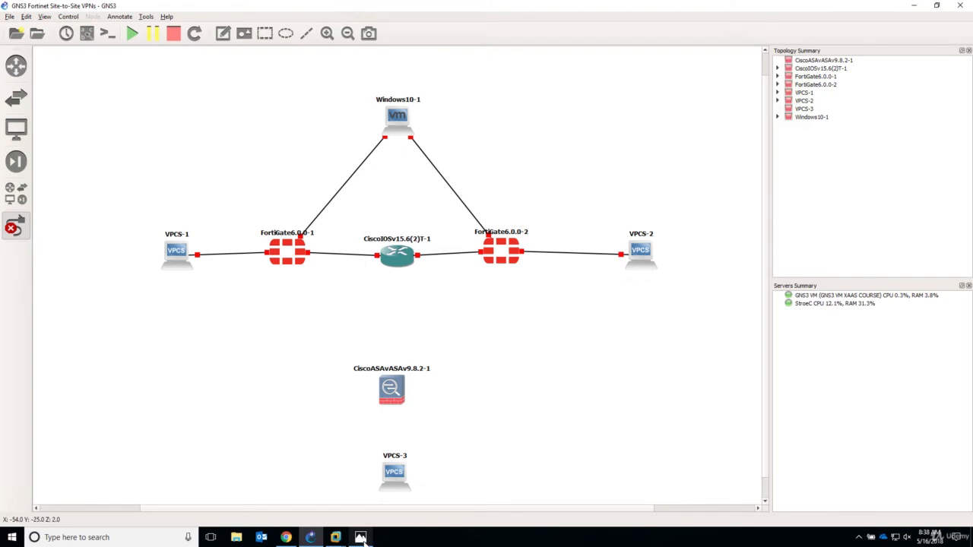
click(357, 537)
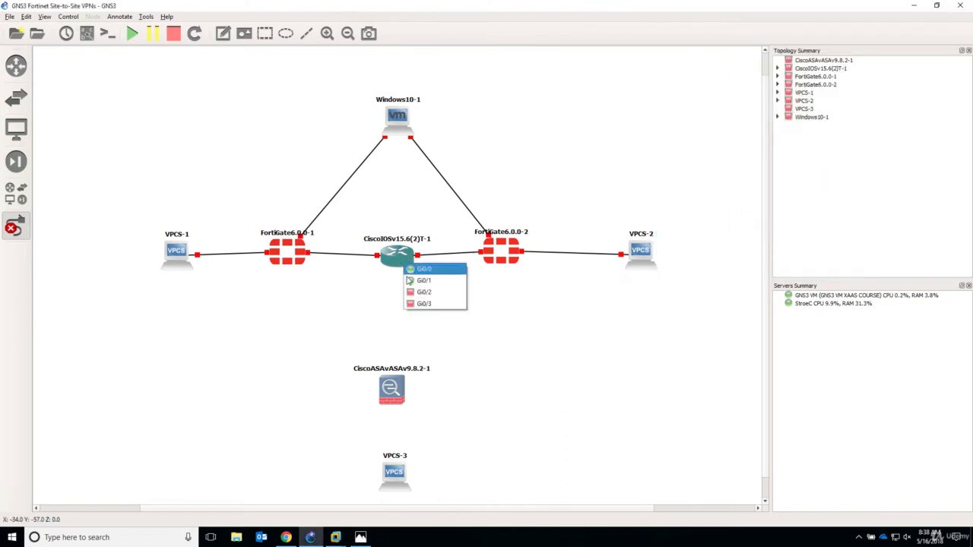
- Link the router's G0/0 to Windows10-1 and the ASA's Management0/0 to VPCS-3
click(387, 389)
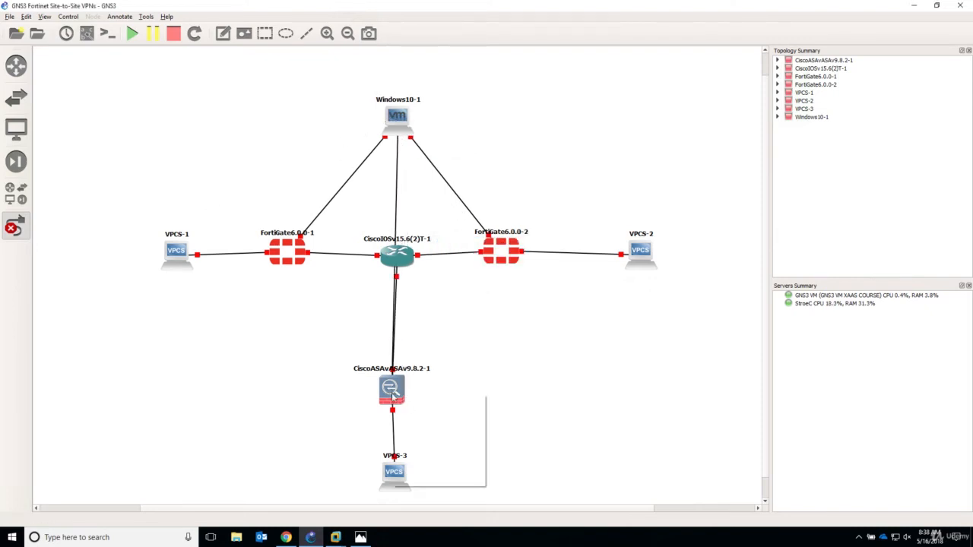
click(389, 391)
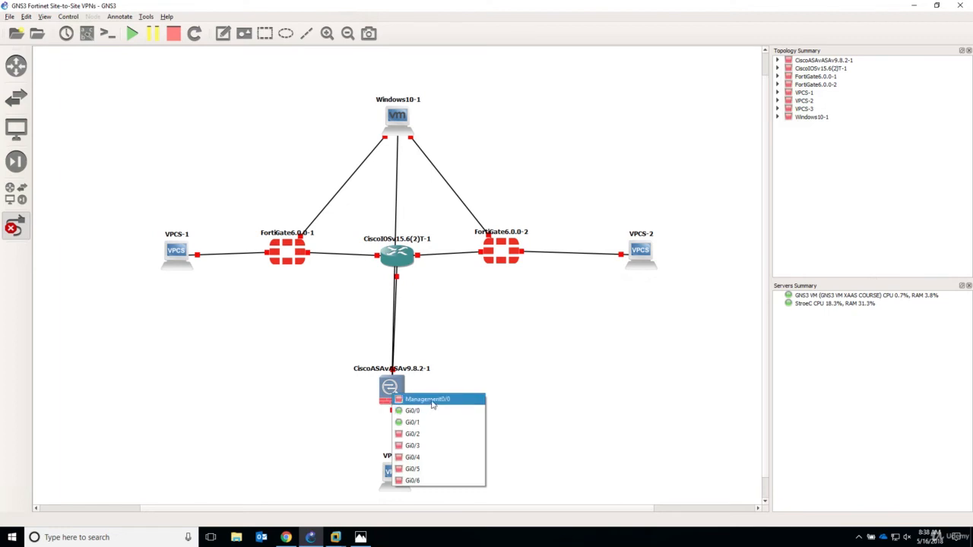
click(435, 398)
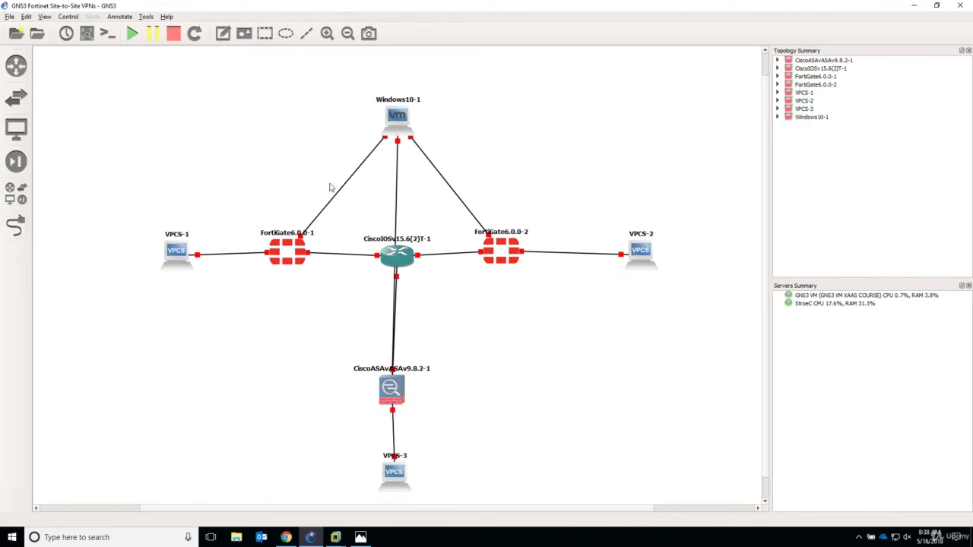
drag(397, 115, 500, 92)
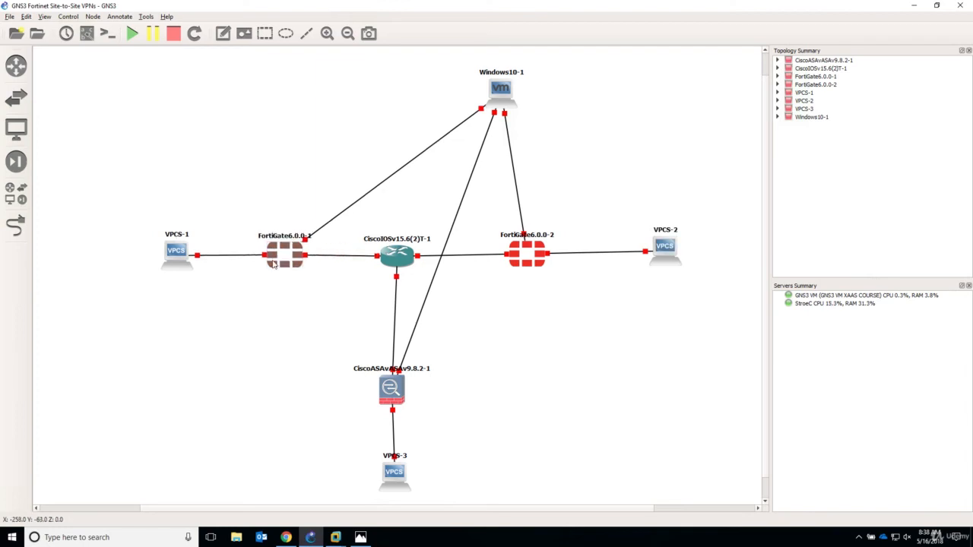
mouse_move(231, 301)
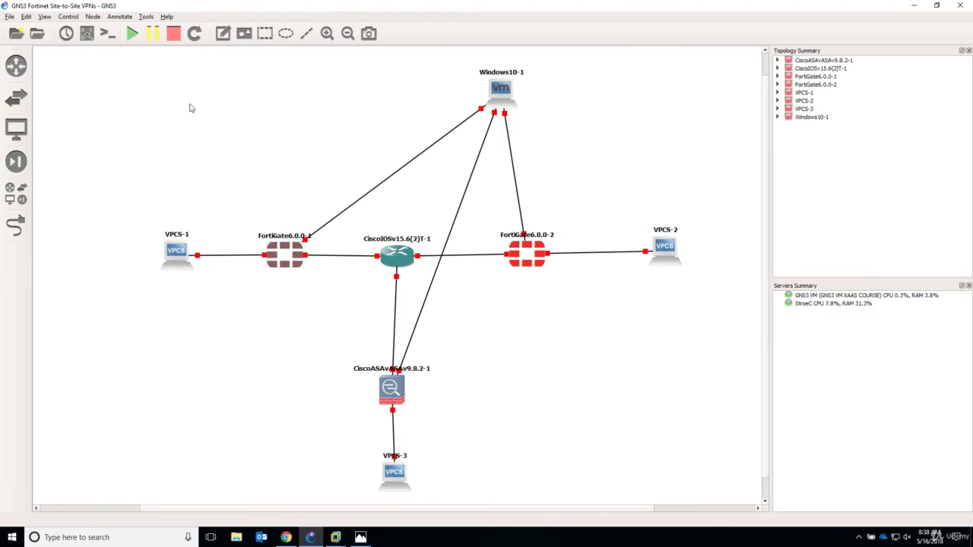
mouse_move(87, 32)
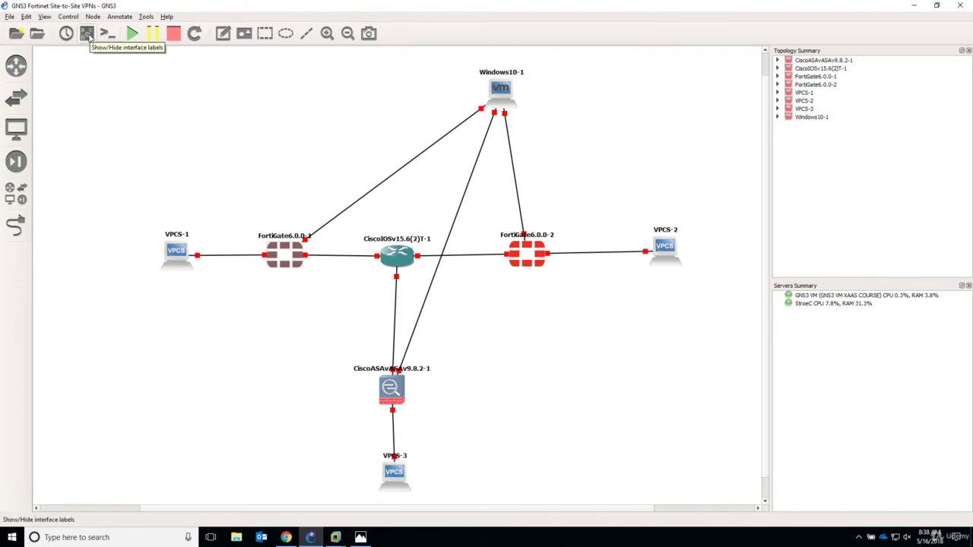
- Display interface names (Port1, Port2, Gi0/0) on every link in the topology
click(85, 32)
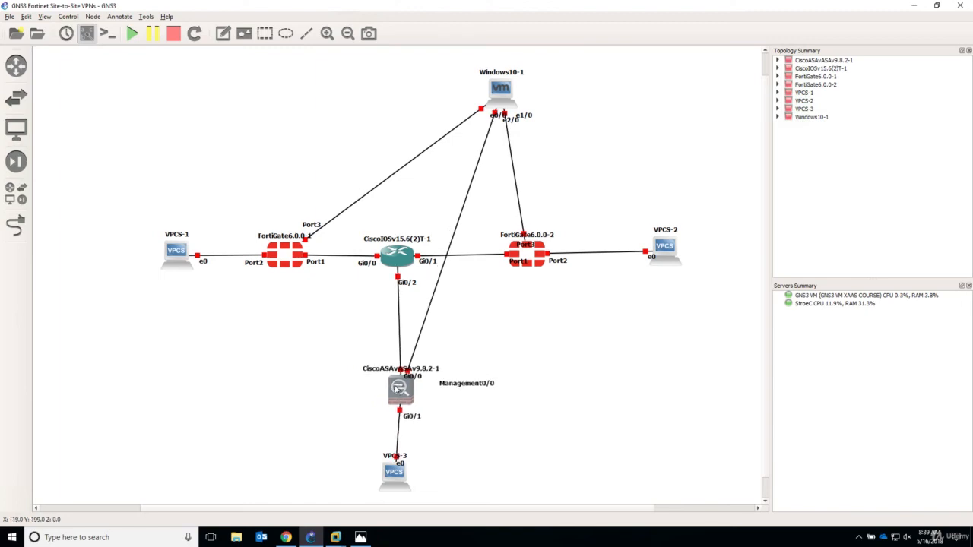
right_click(286, 256)
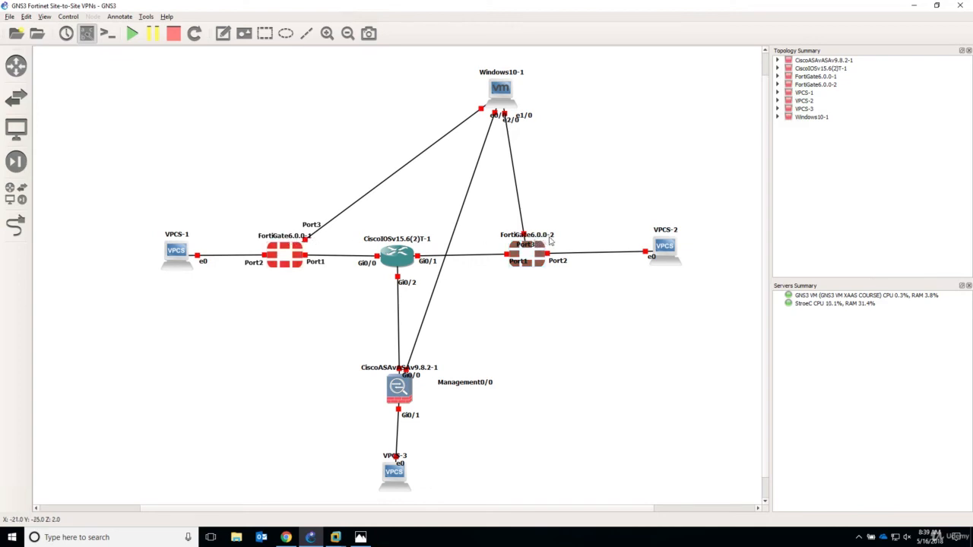
- Change the left FortiGate's hostname to HQ_Fortigate
right_click(288, 251)
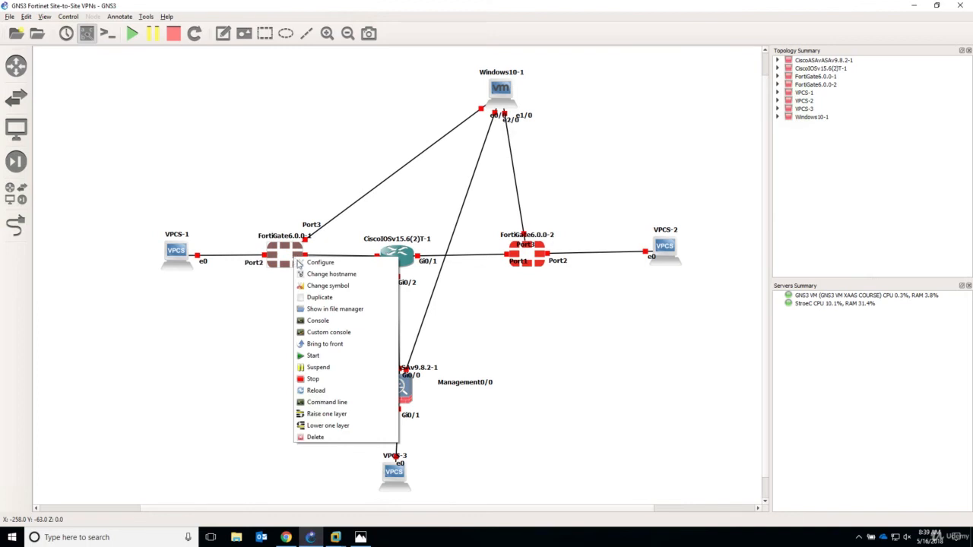
click(325, 274)
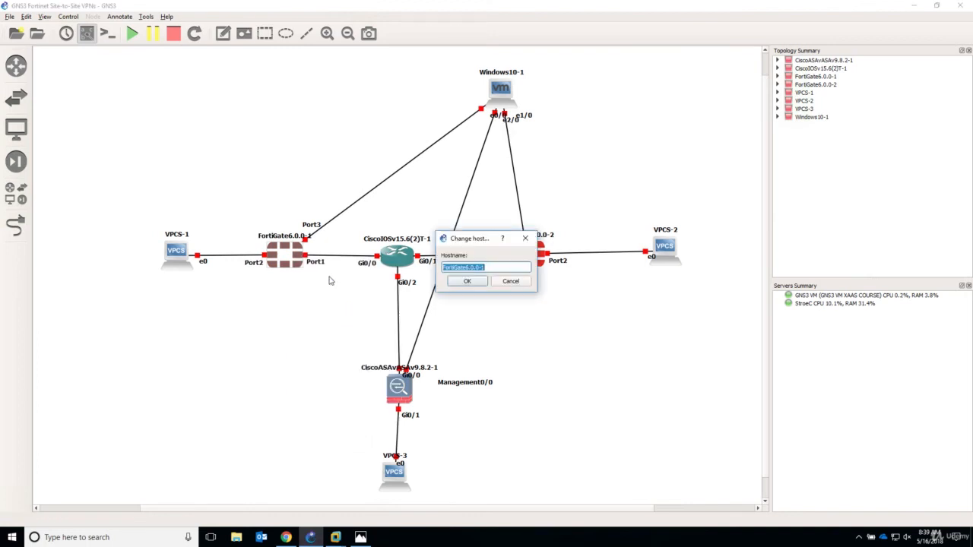
text(HQ_F)
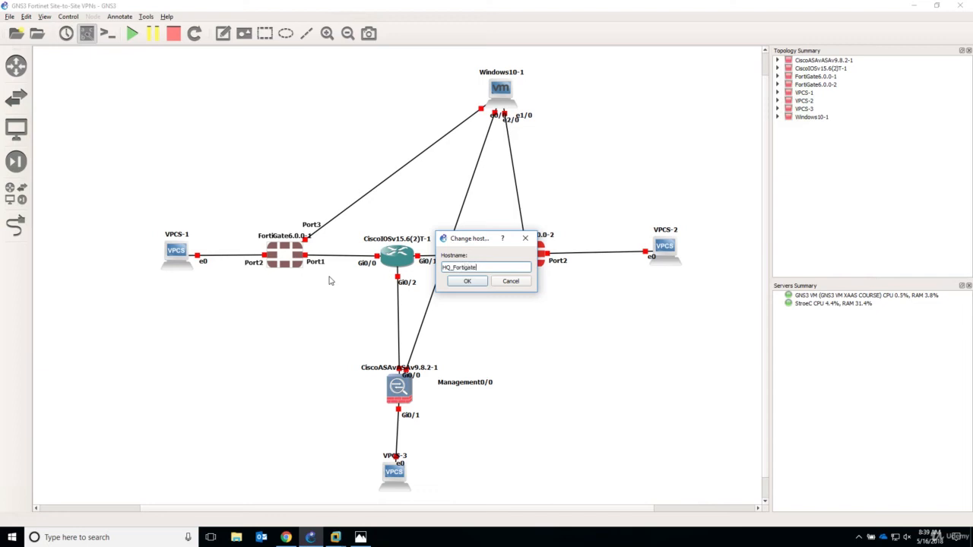
click(469, 280)
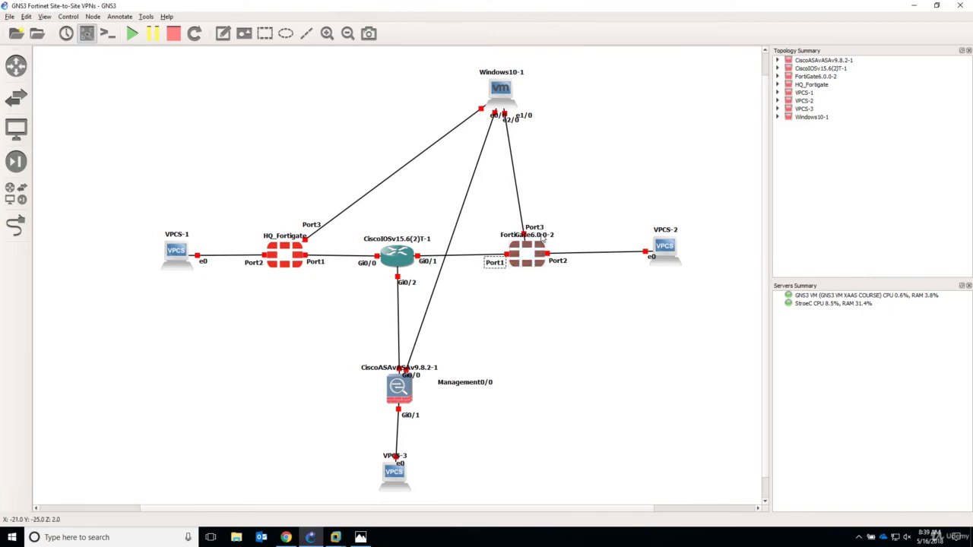
- Change the right FortiGate's hostname to Branch_Fortigate
right_click(539, 235)
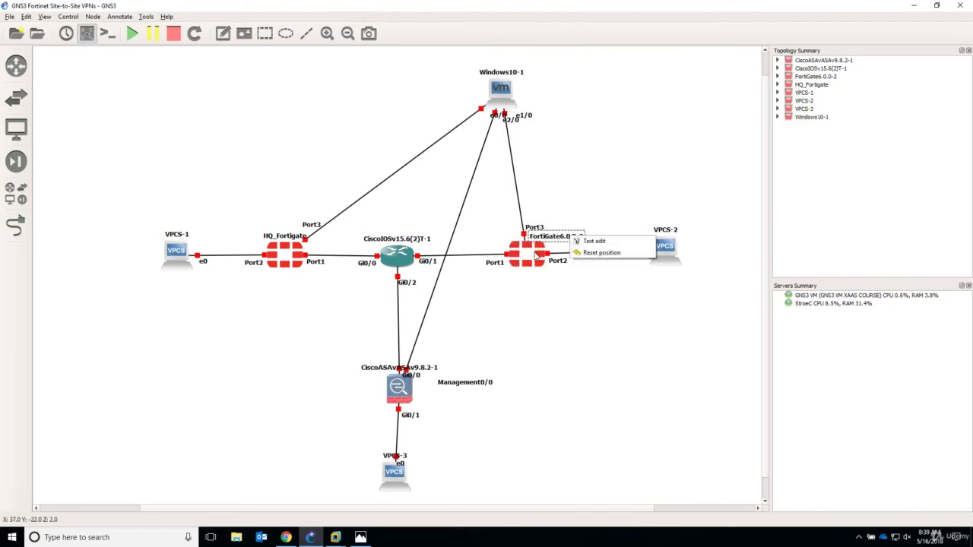
click(601, 240)
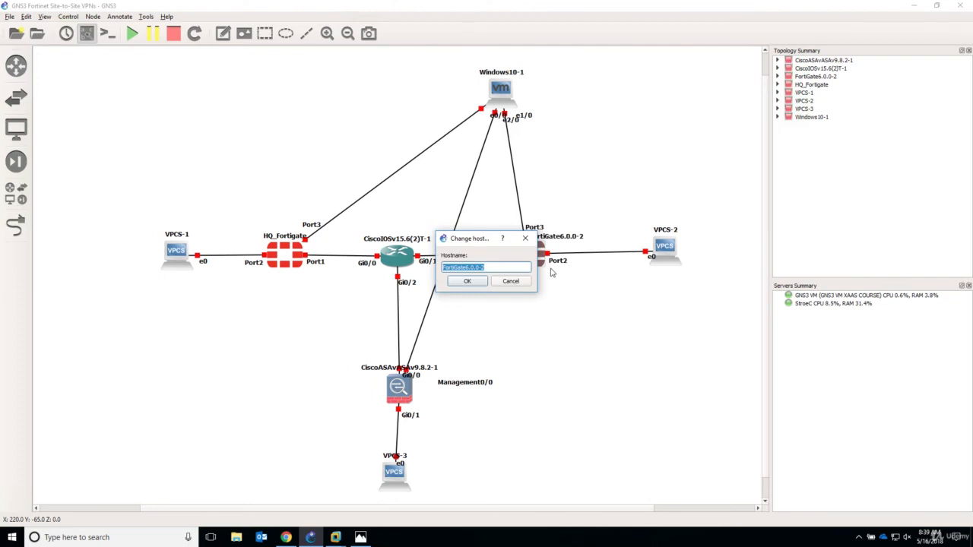
text(Branch Fort)
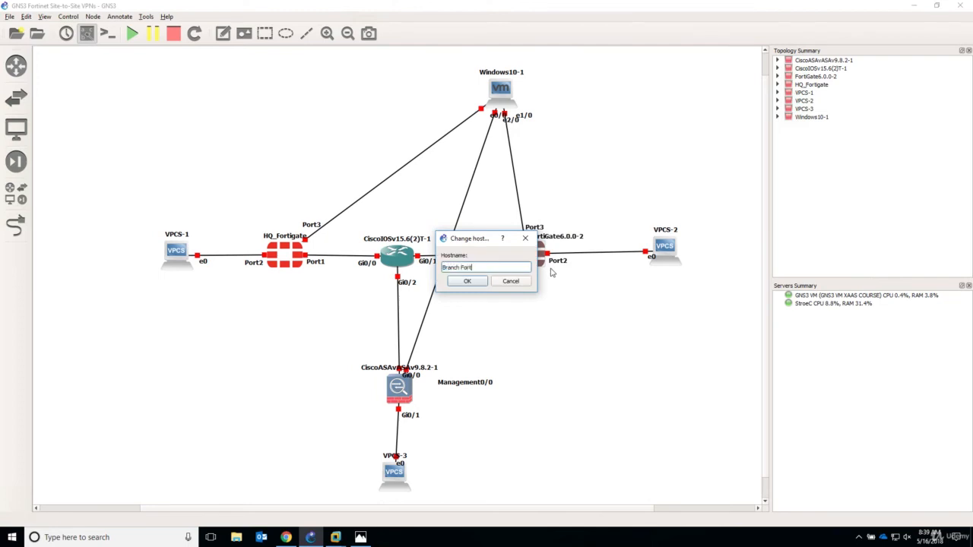
click(467, 280)
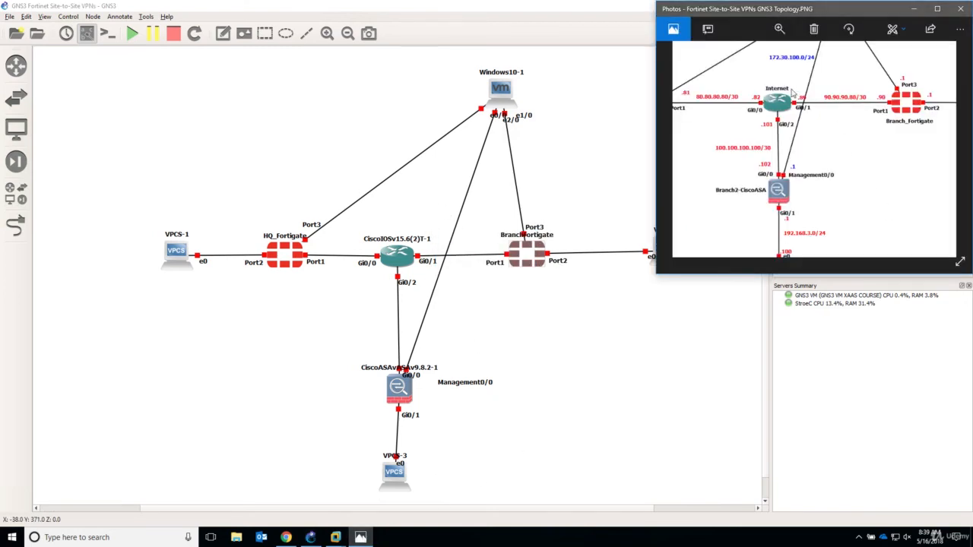
mouse_move(690, 103)
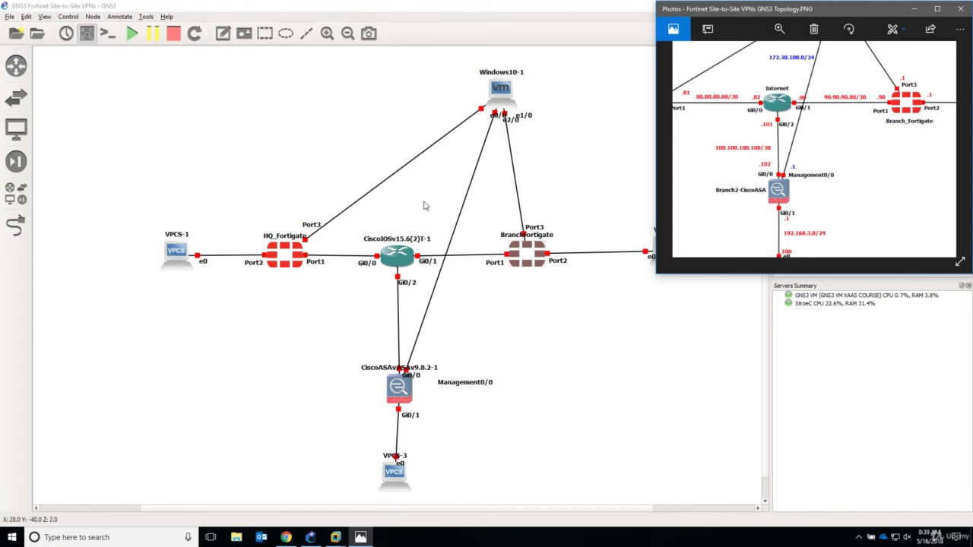
mouse_move(437, 200)
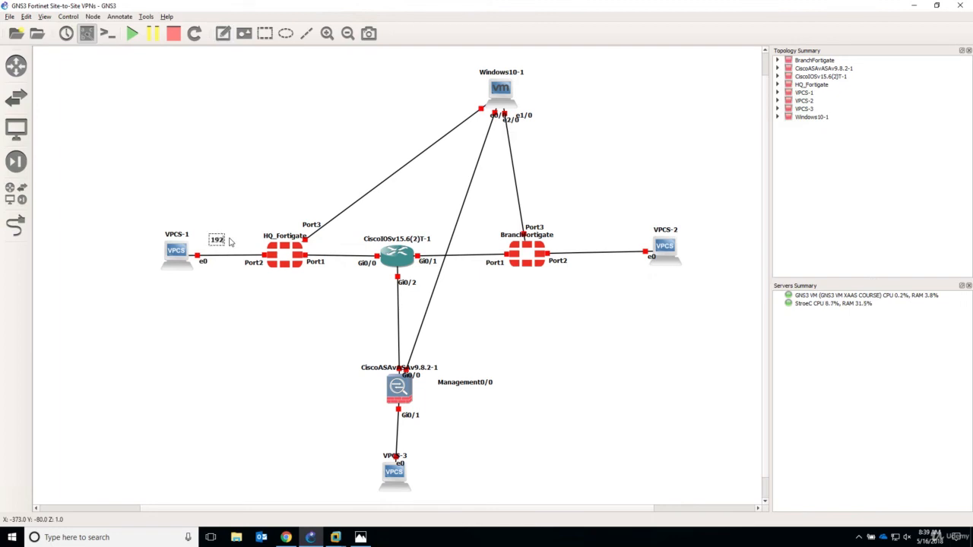
- Create a red 192.168.1.0/24 note and place it above the VPCS-1 to HQ_Fortigate link
text(192.168.1.0/24)
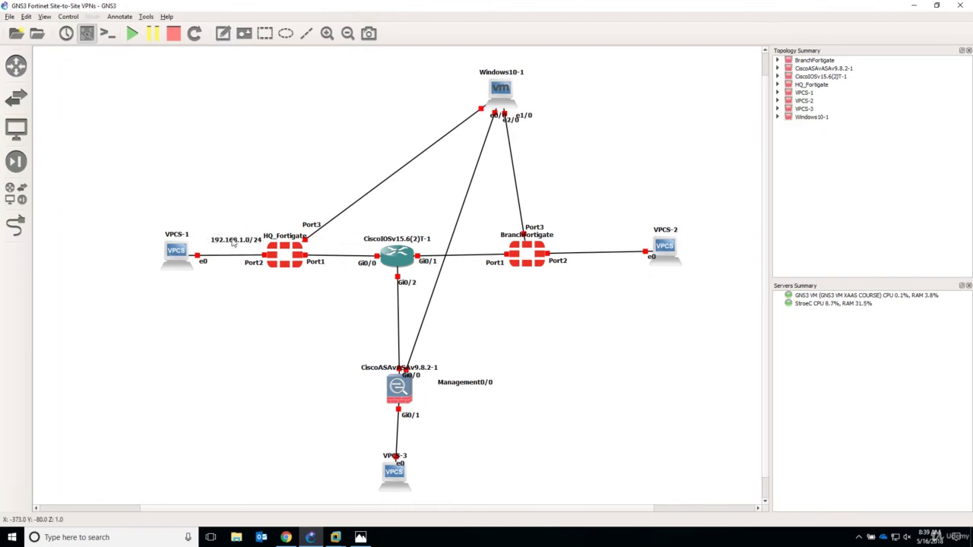
double_click(234, 240)
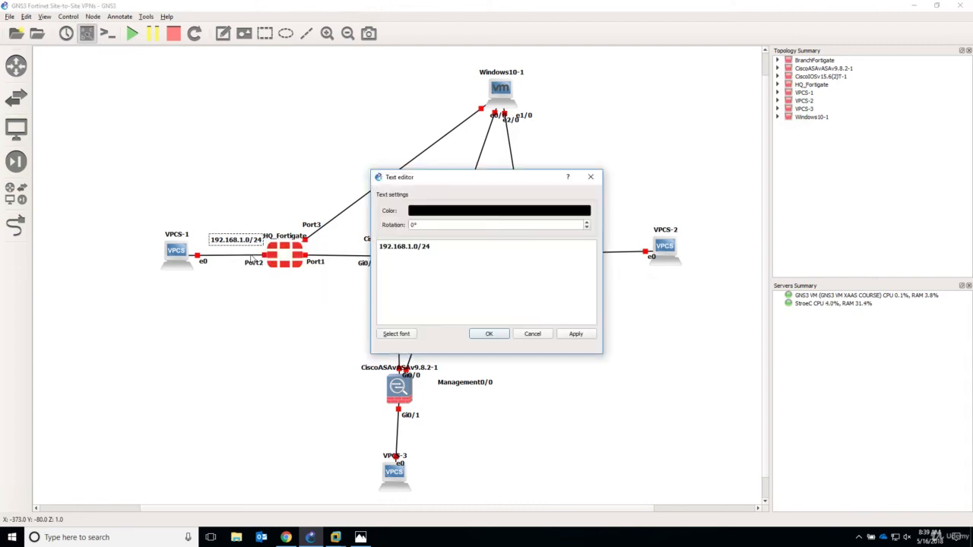
click(498, 210)
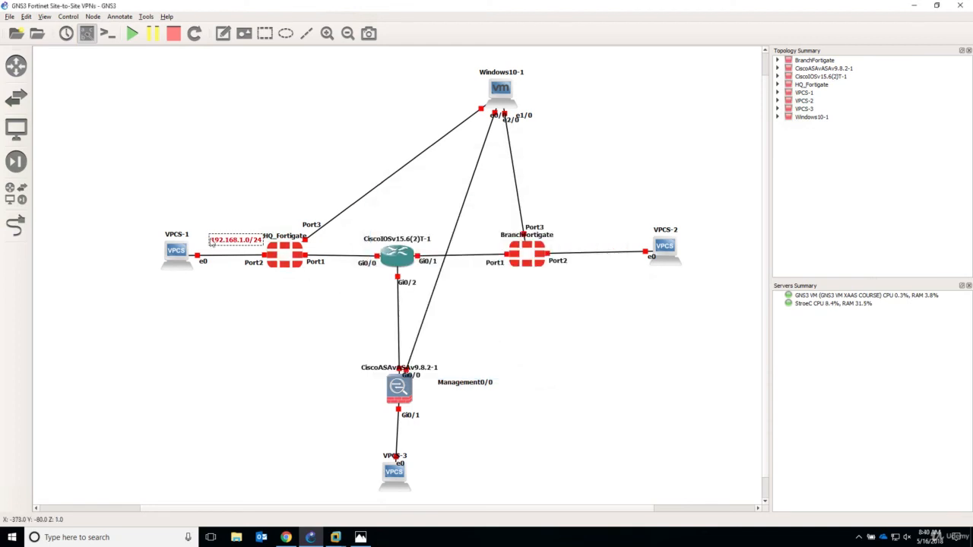
drag(175, 251, 104, 250)
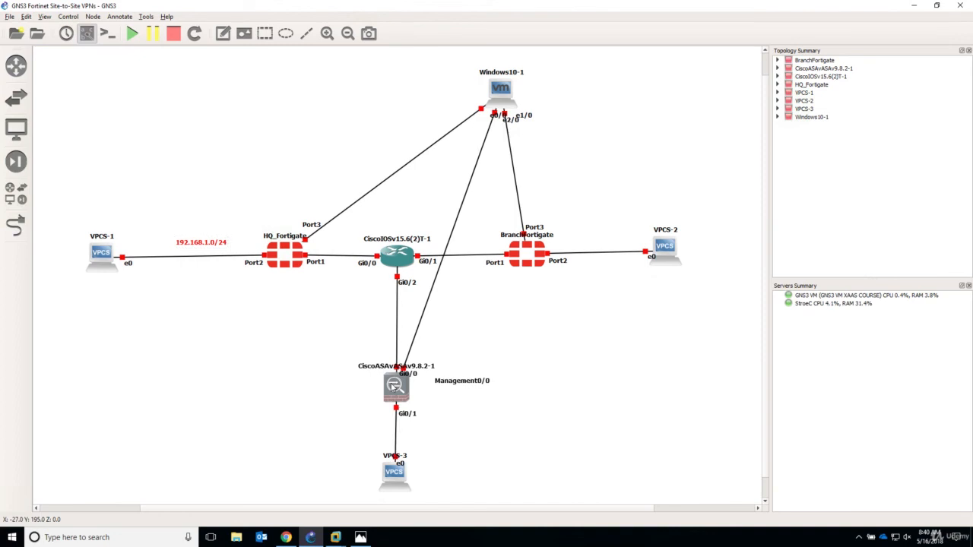
mouse_move(596, 283)
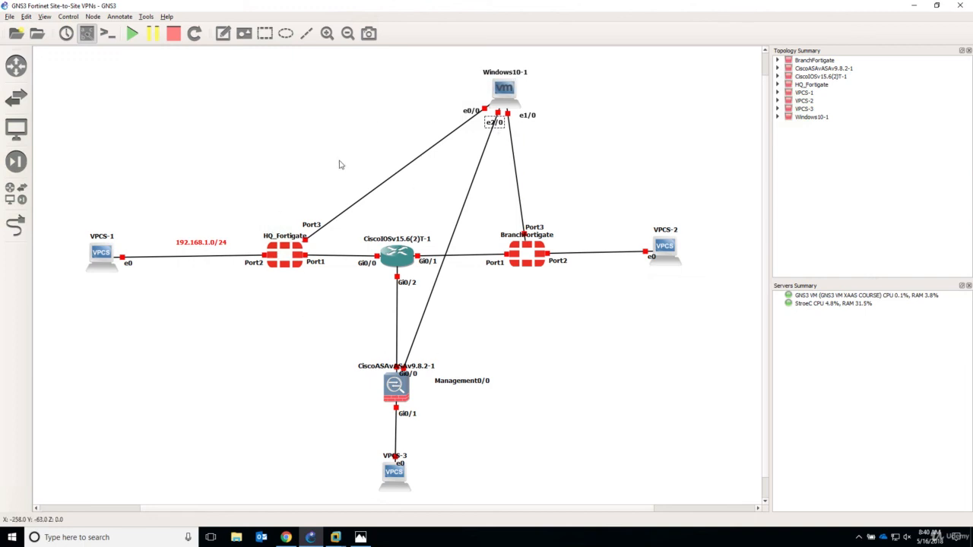
mouse_move(583, 166)
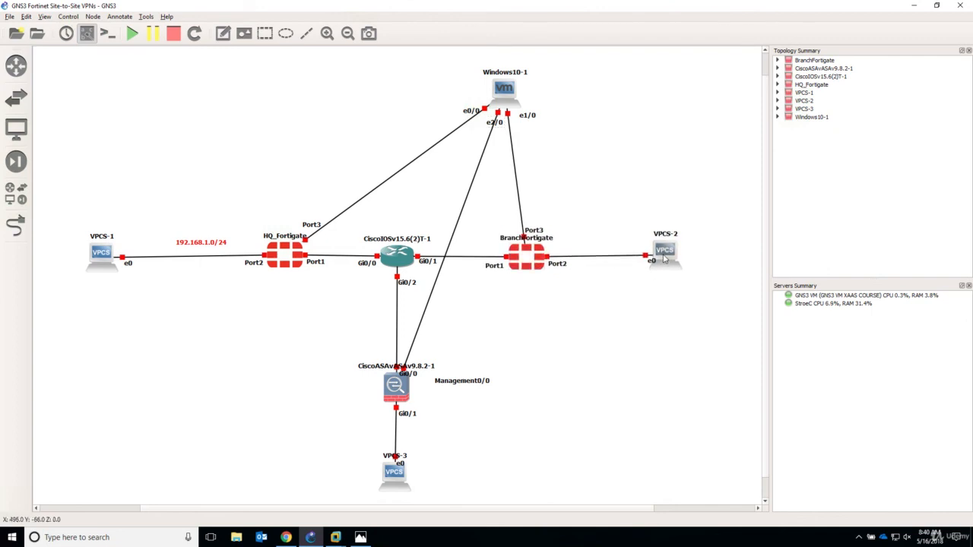
mouse_move(628, 281)
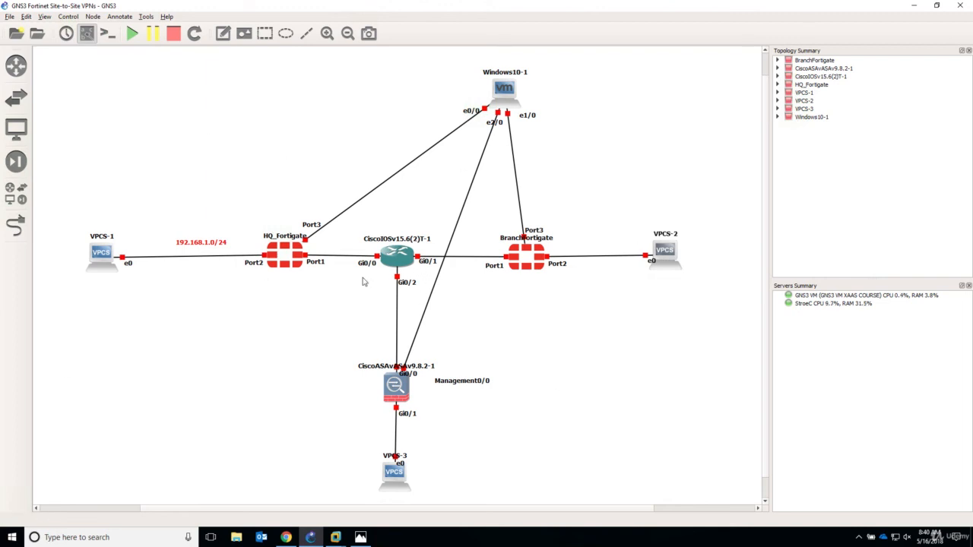
mouse_move(283, 327)
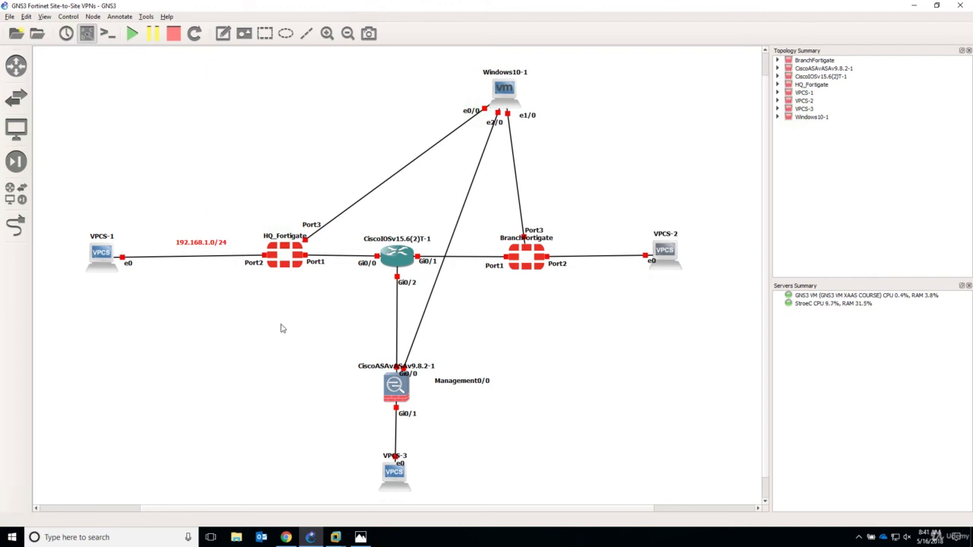
mouse_move(288, 326)
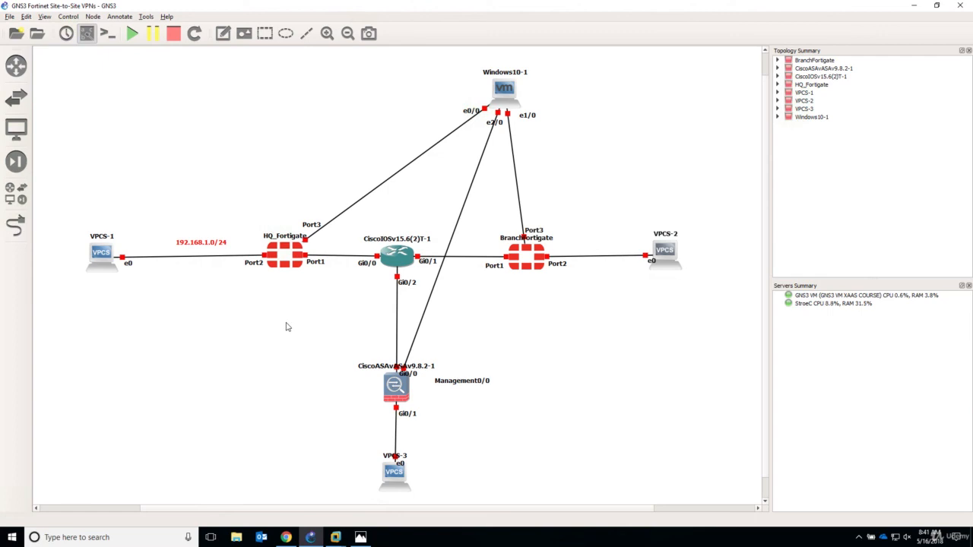
mouse_move(285, 325)
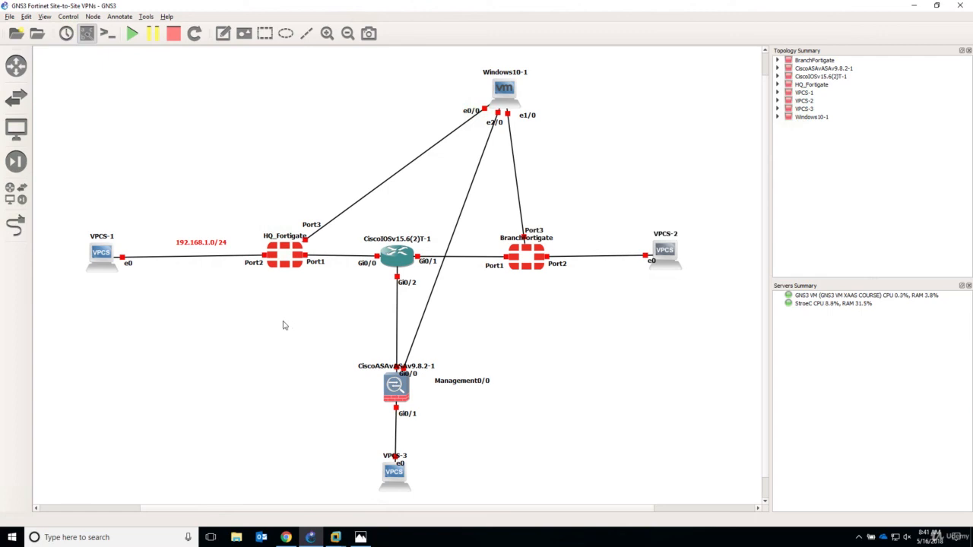
mouse_move(17, 194)
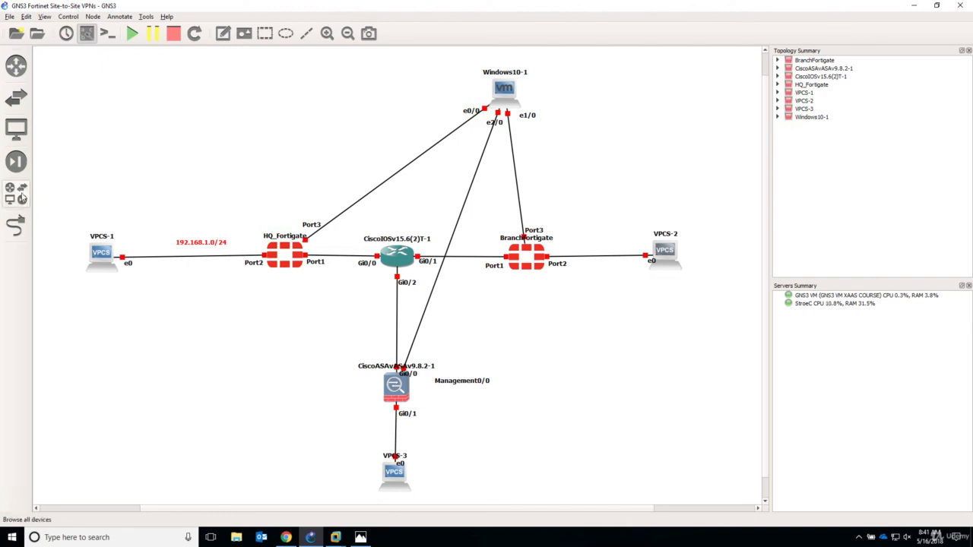
click(12, 192)
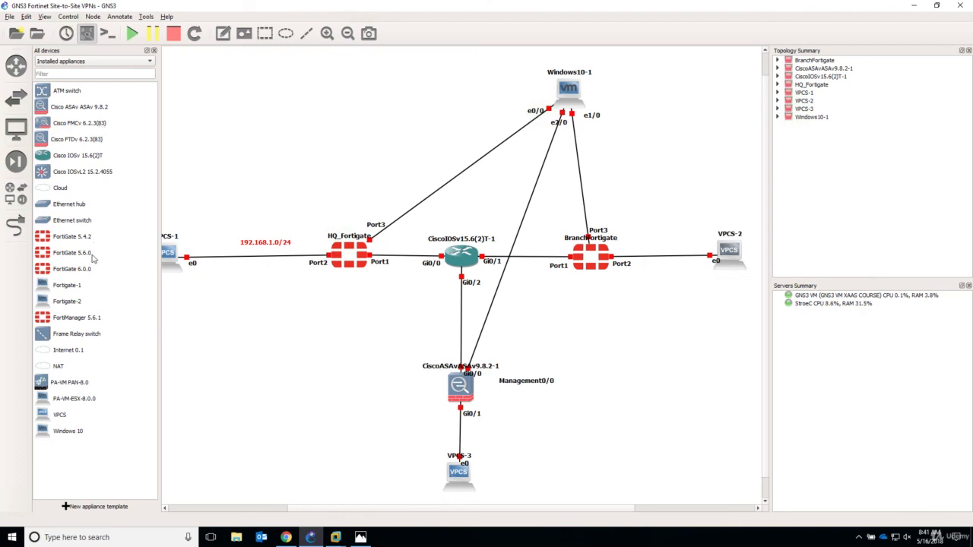
mouse_move(114, 394)
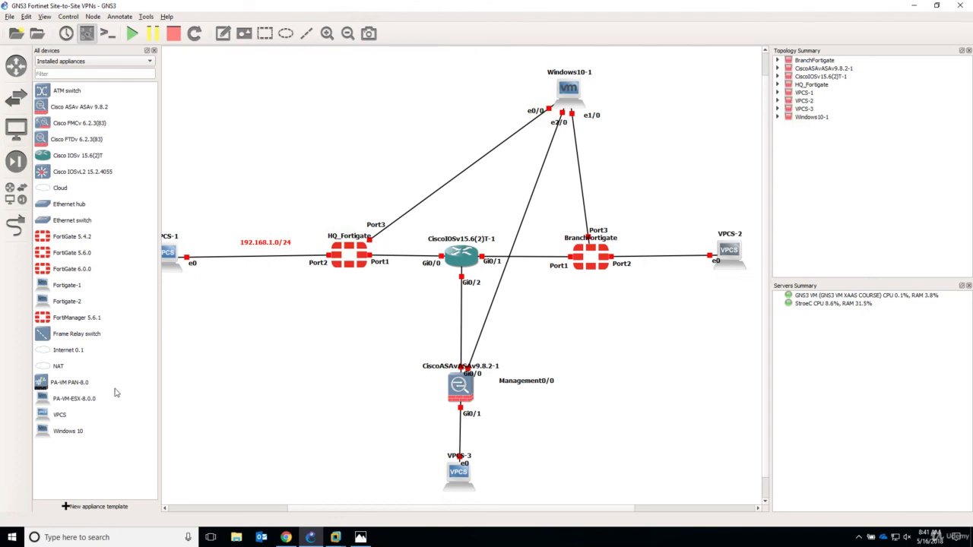
mouse_move(81, 385)
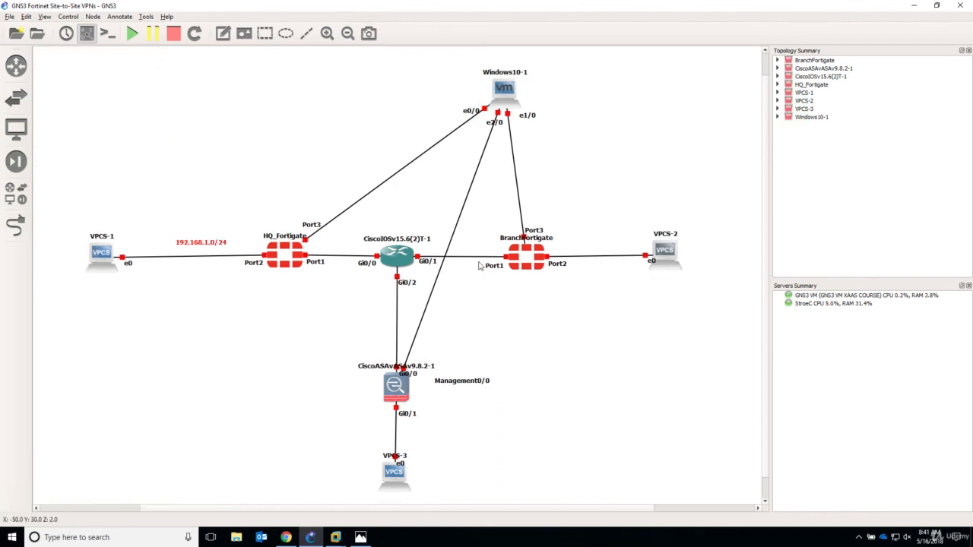
mouse_move(584, 318)
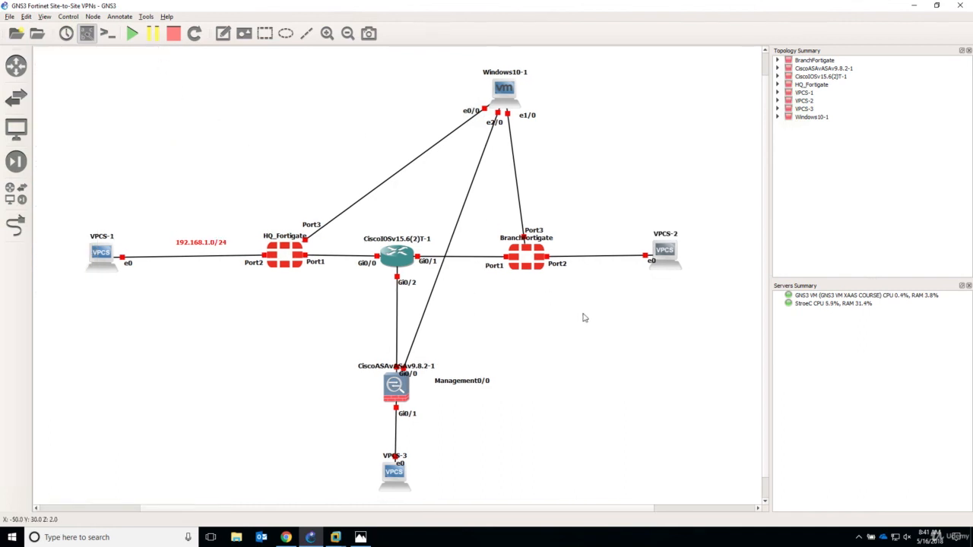